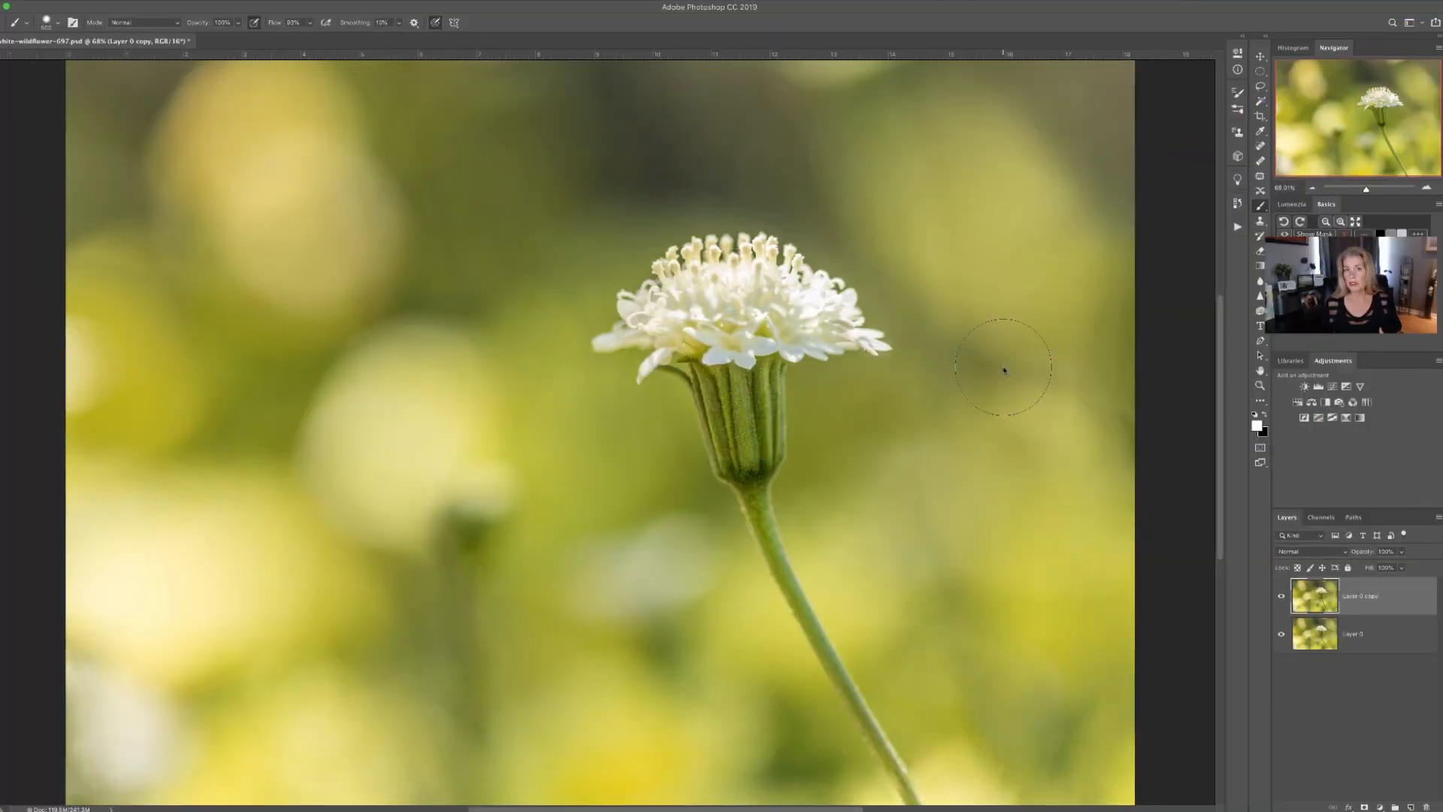
mouse_move(1005, 294)
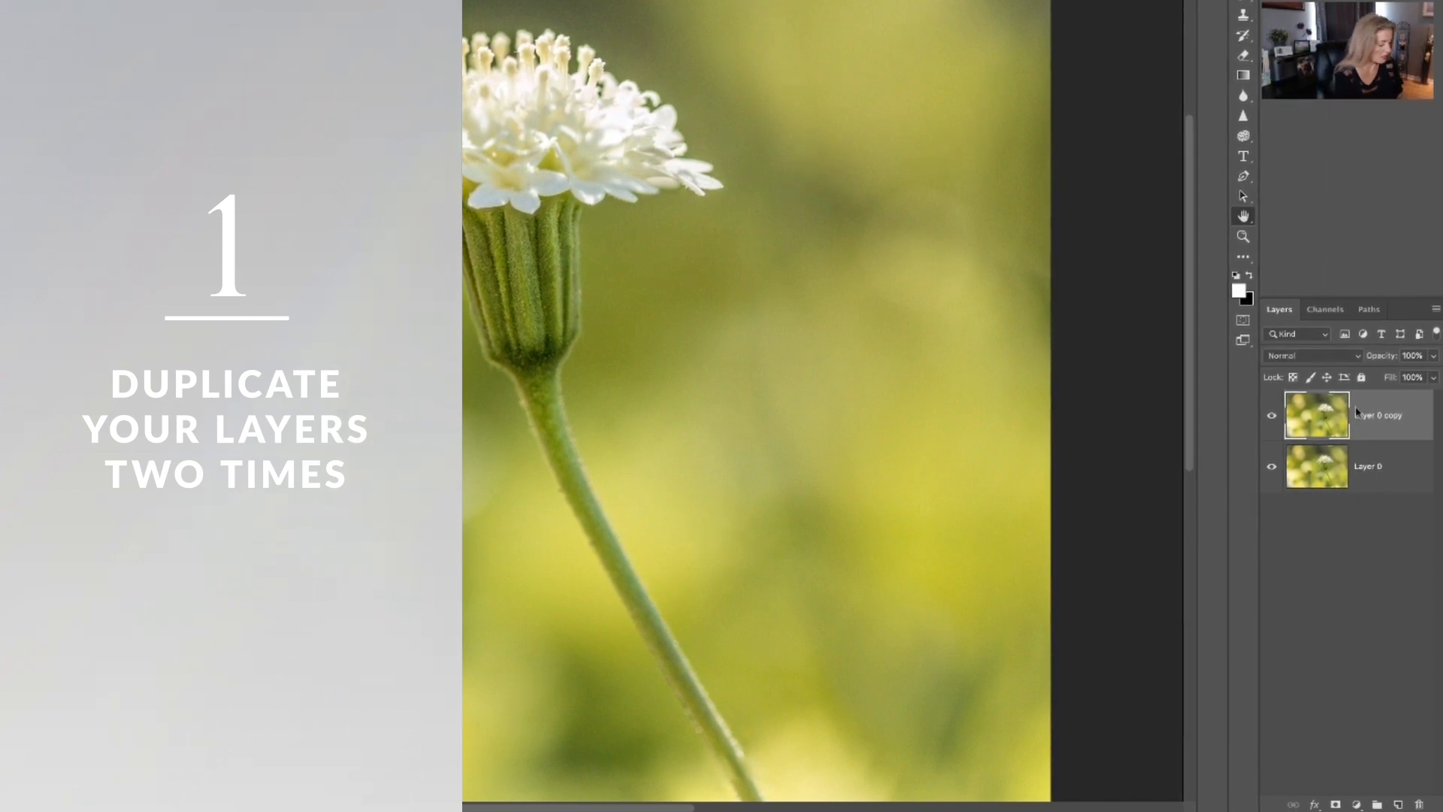
- Duplicate the photo layer again and rename the middle copy 'blur'
key("ctrl+j")
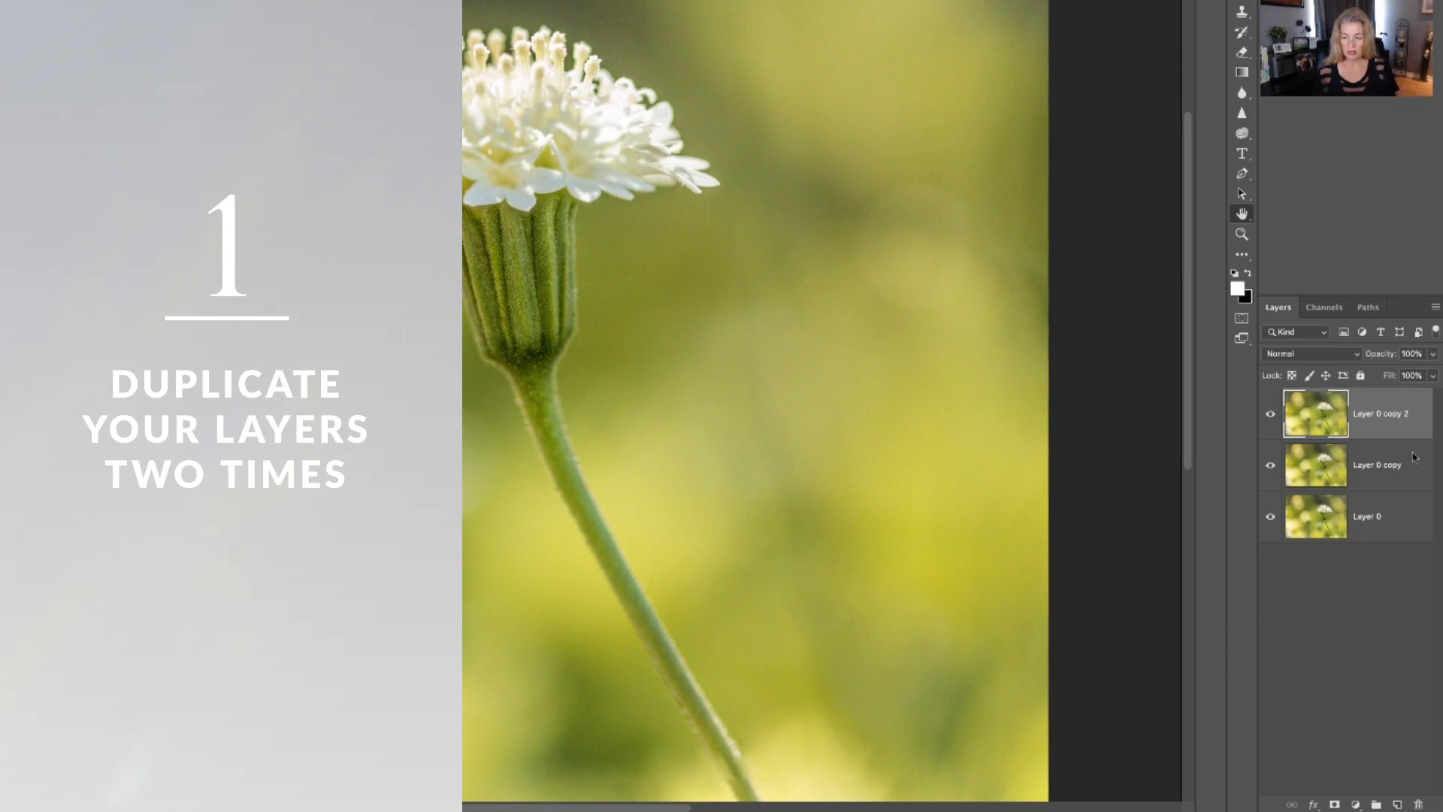
double_click(1378, 463)
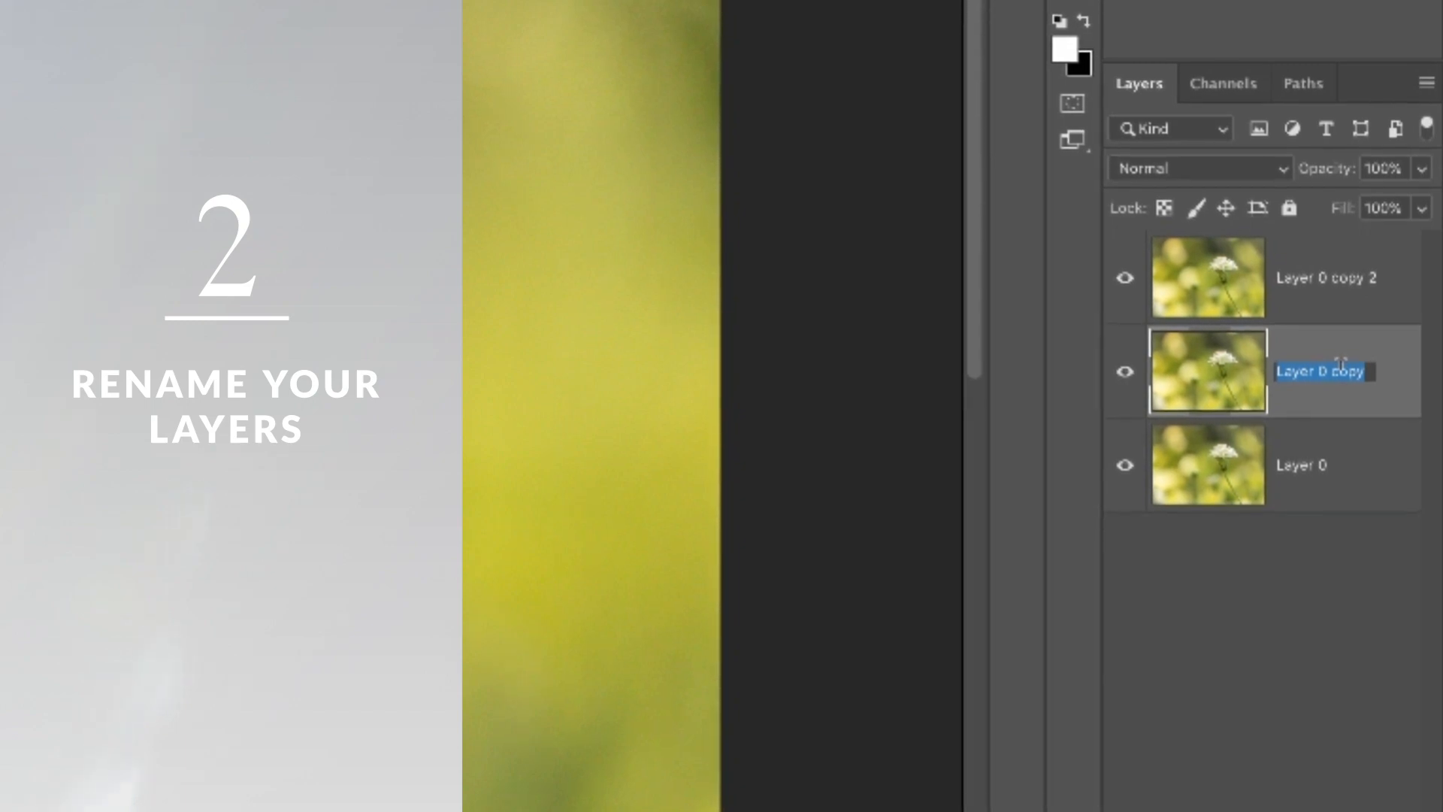
type("b")
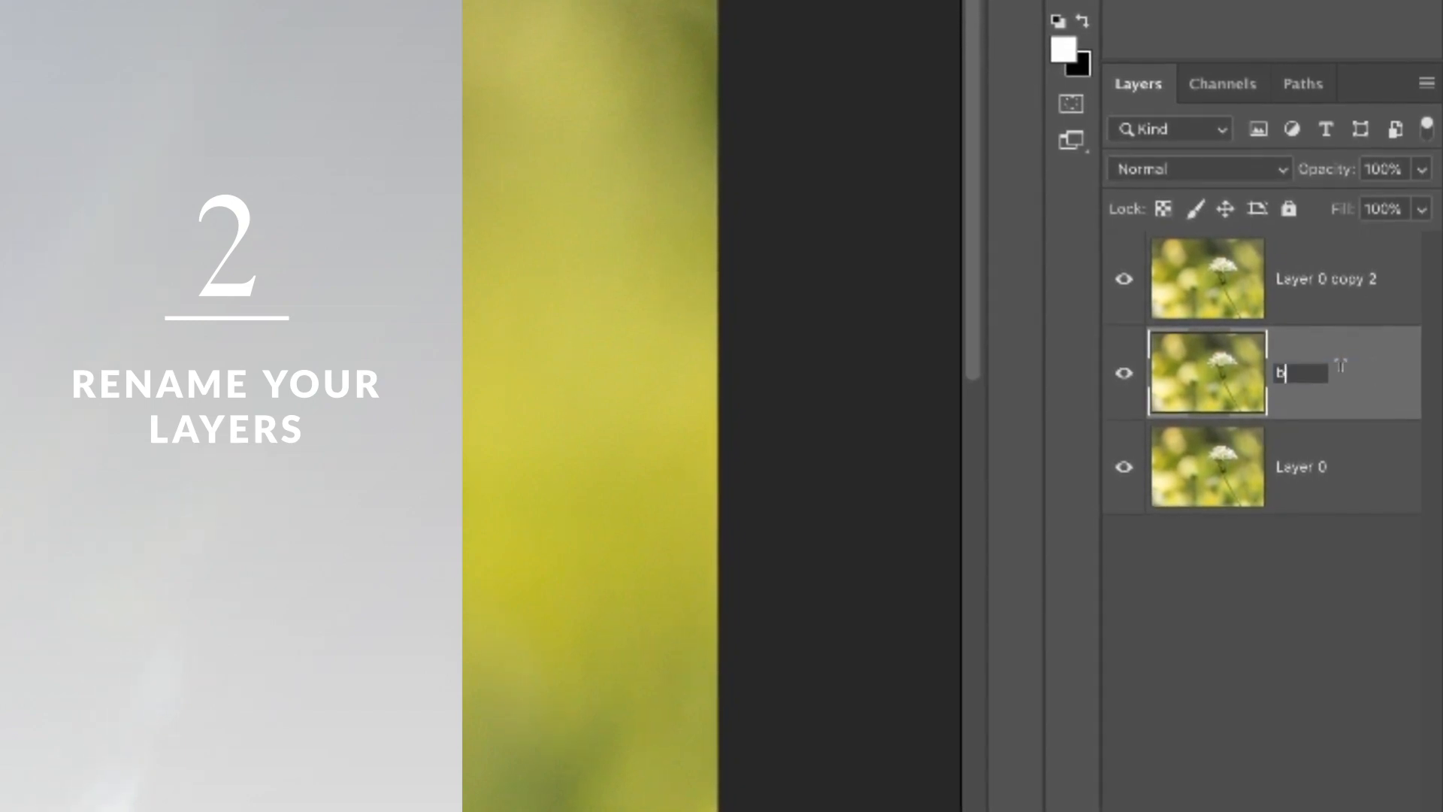
type("lur")
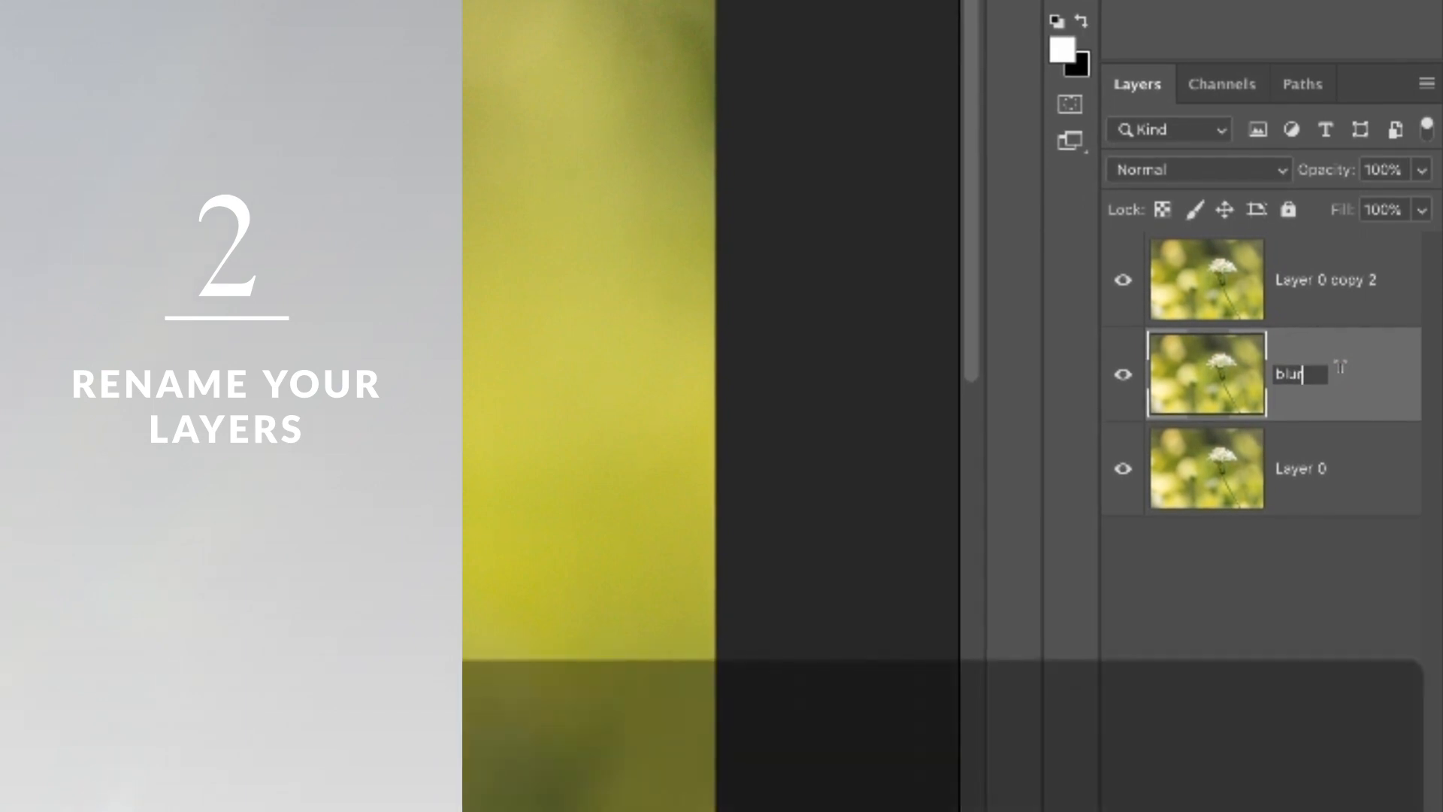
key("Return")
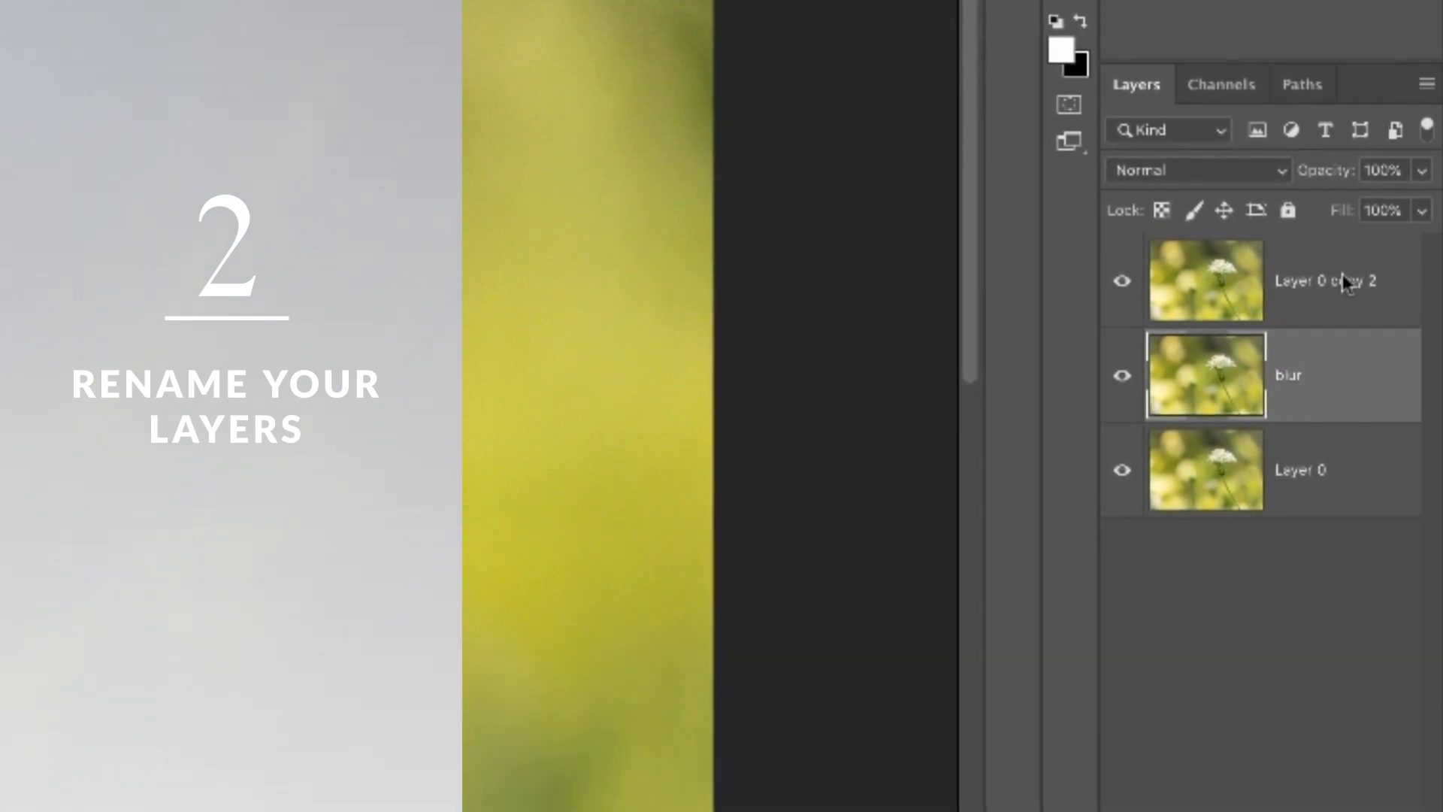
double_click(1325, 280)
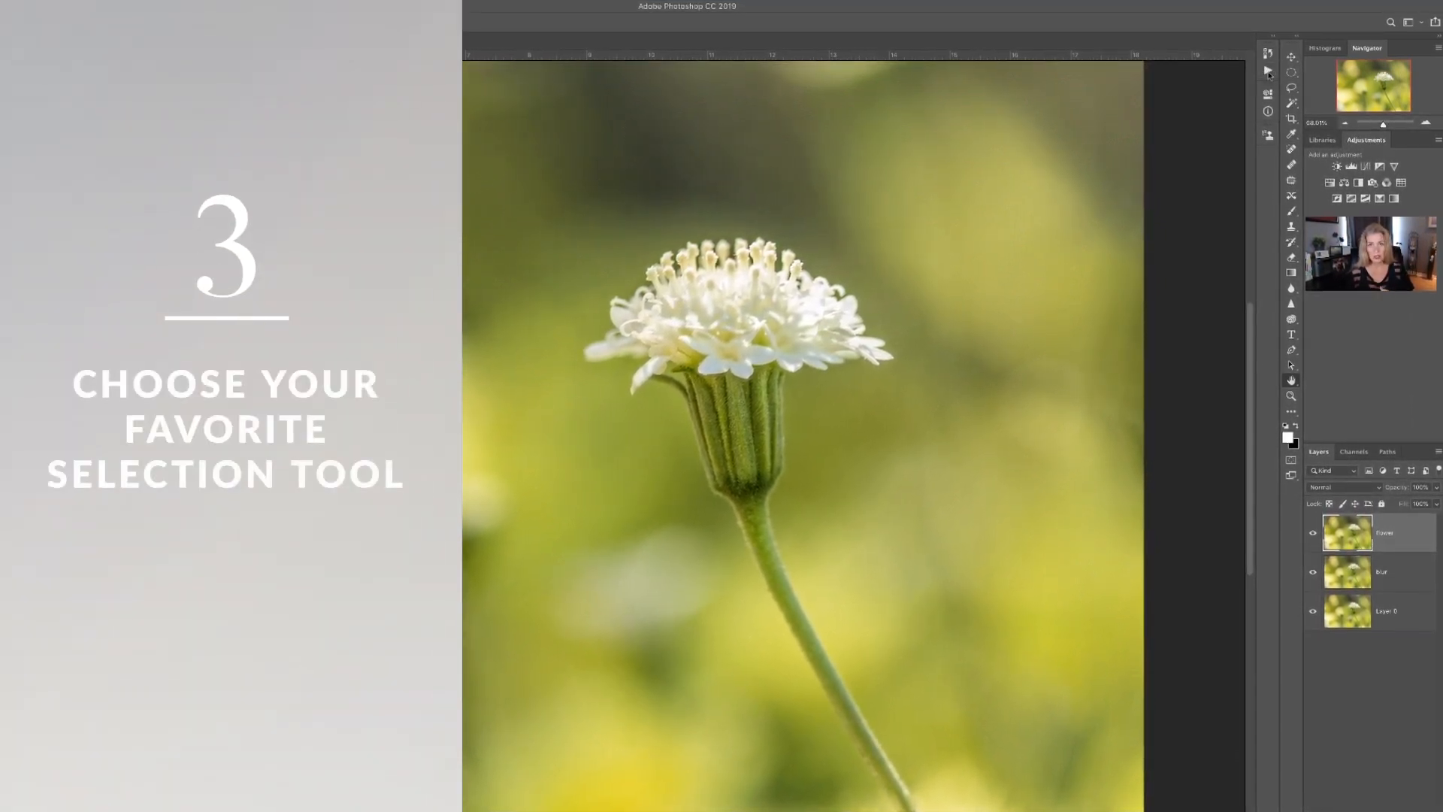
mouse_move(1290, 90)
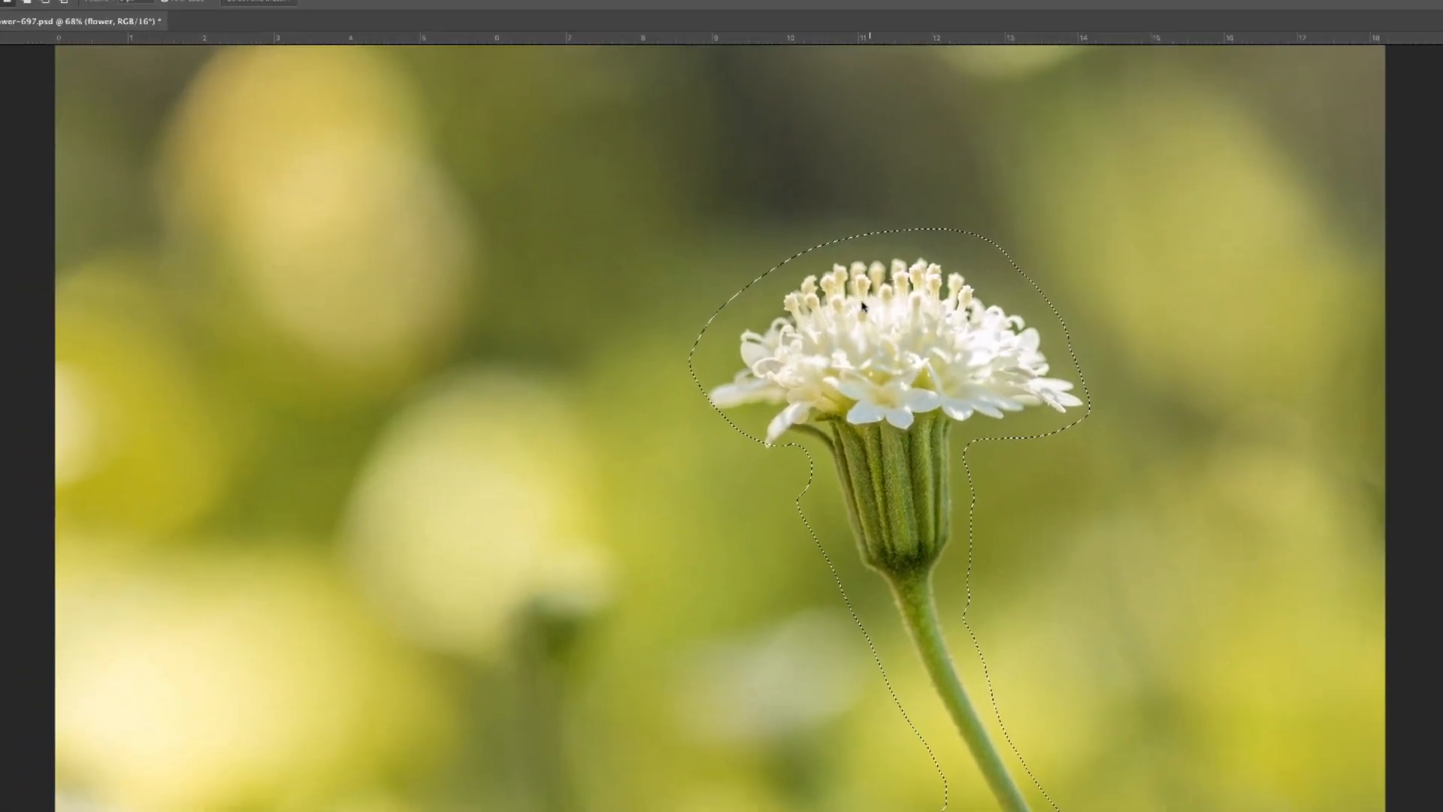
- Name the top layer 'flower' and loosely select the white flower and its stem
left_click(233, 8)
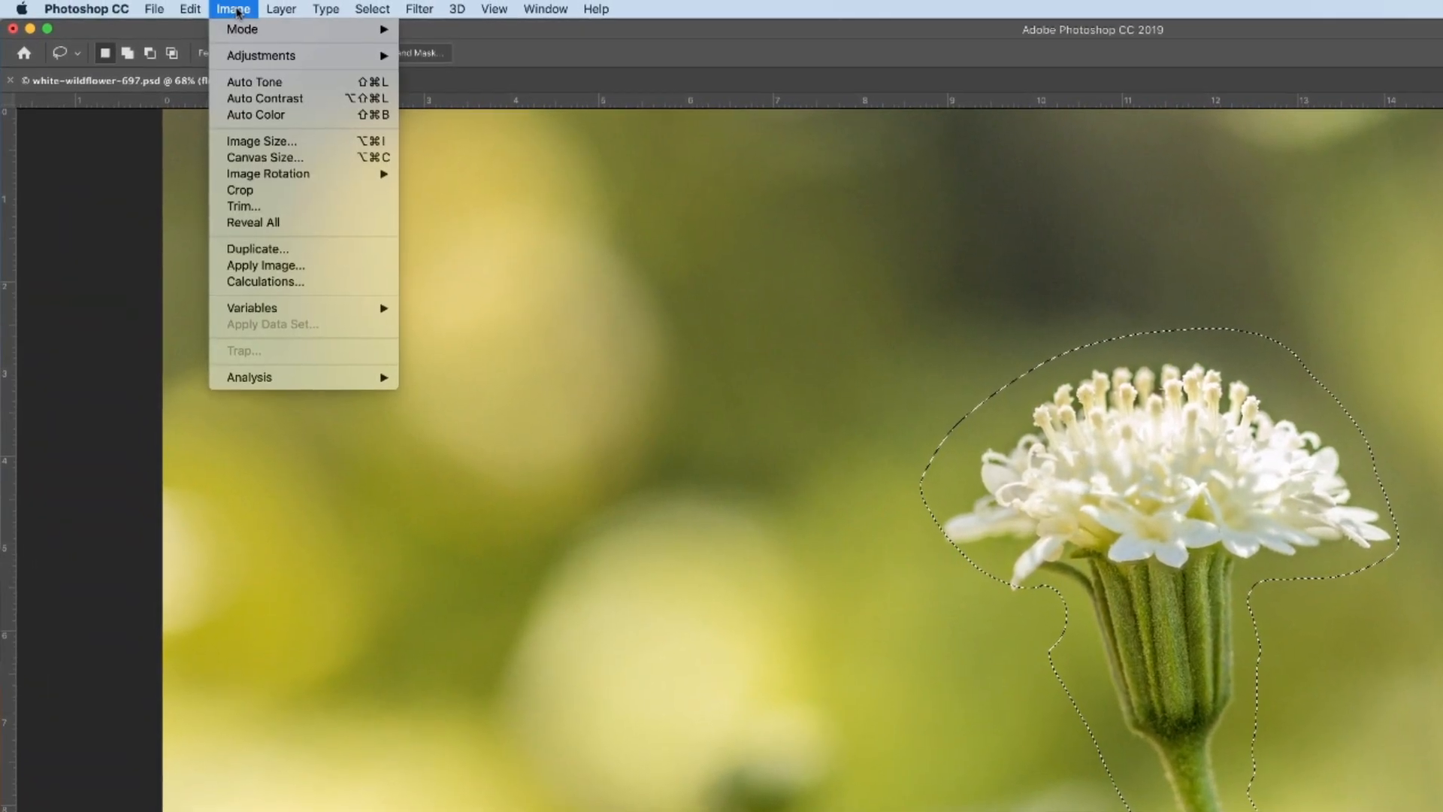
- Add a Reveal Selection layer mask to the flower layer
left_click(290, 9)
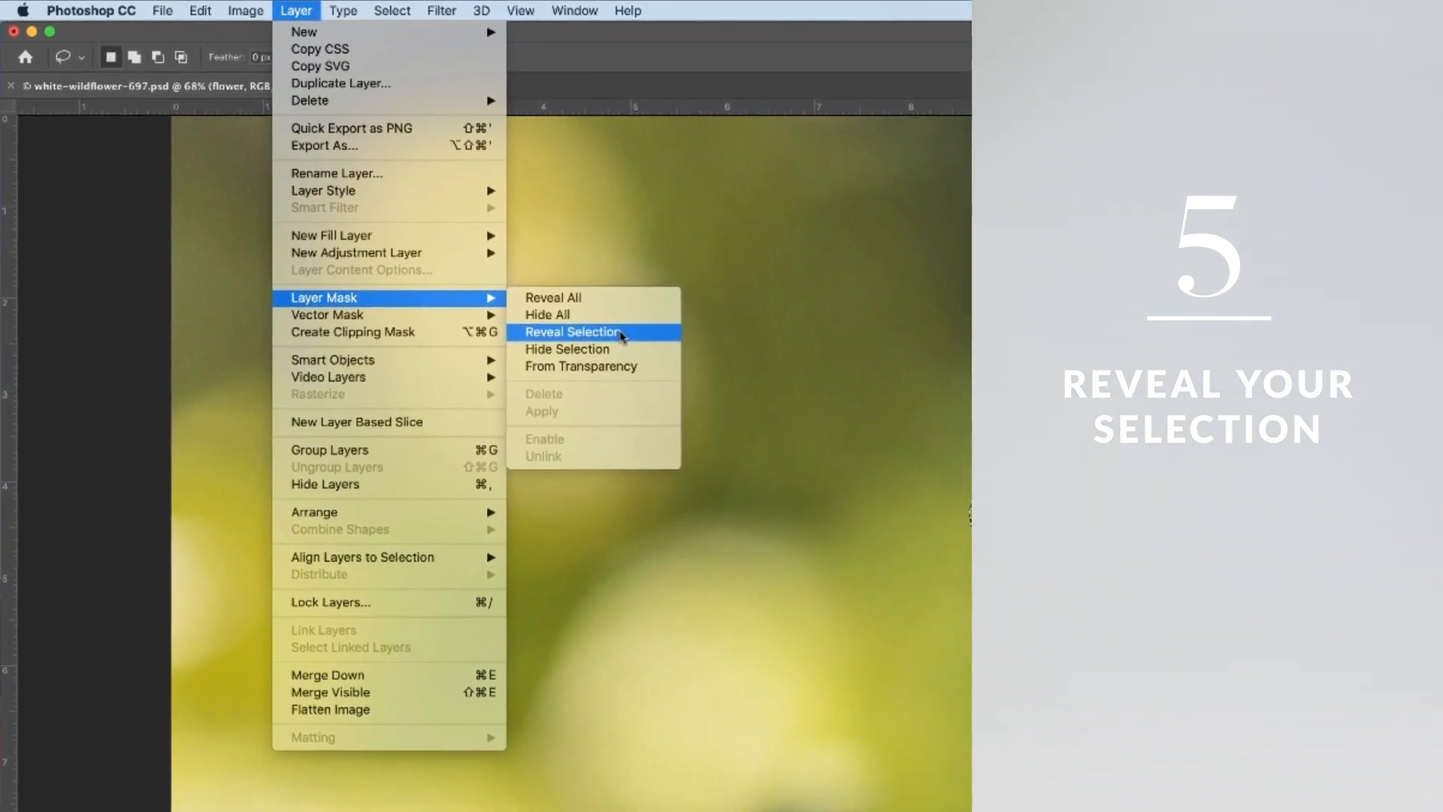
left_click(571, 331)
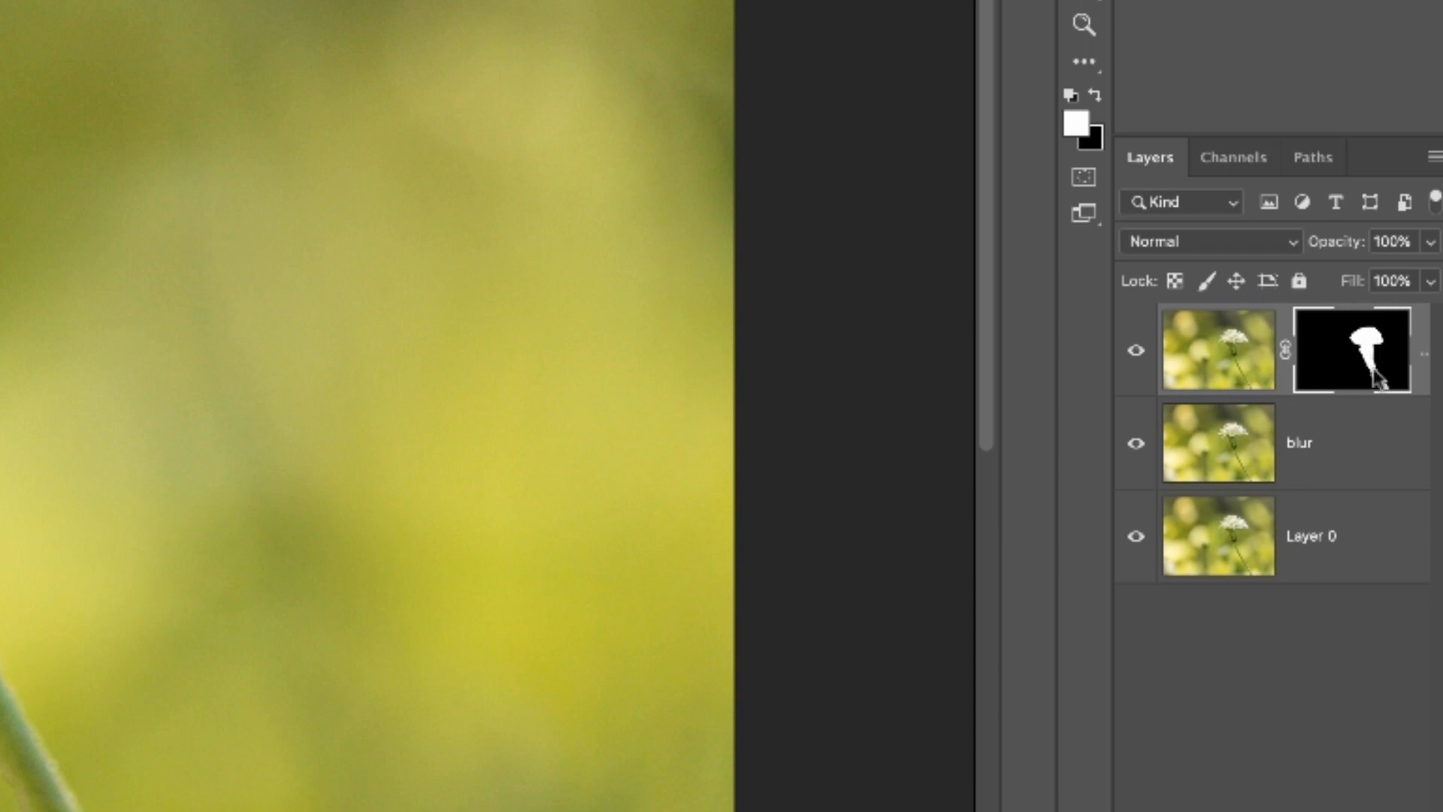
mouse_move(1353, 348)
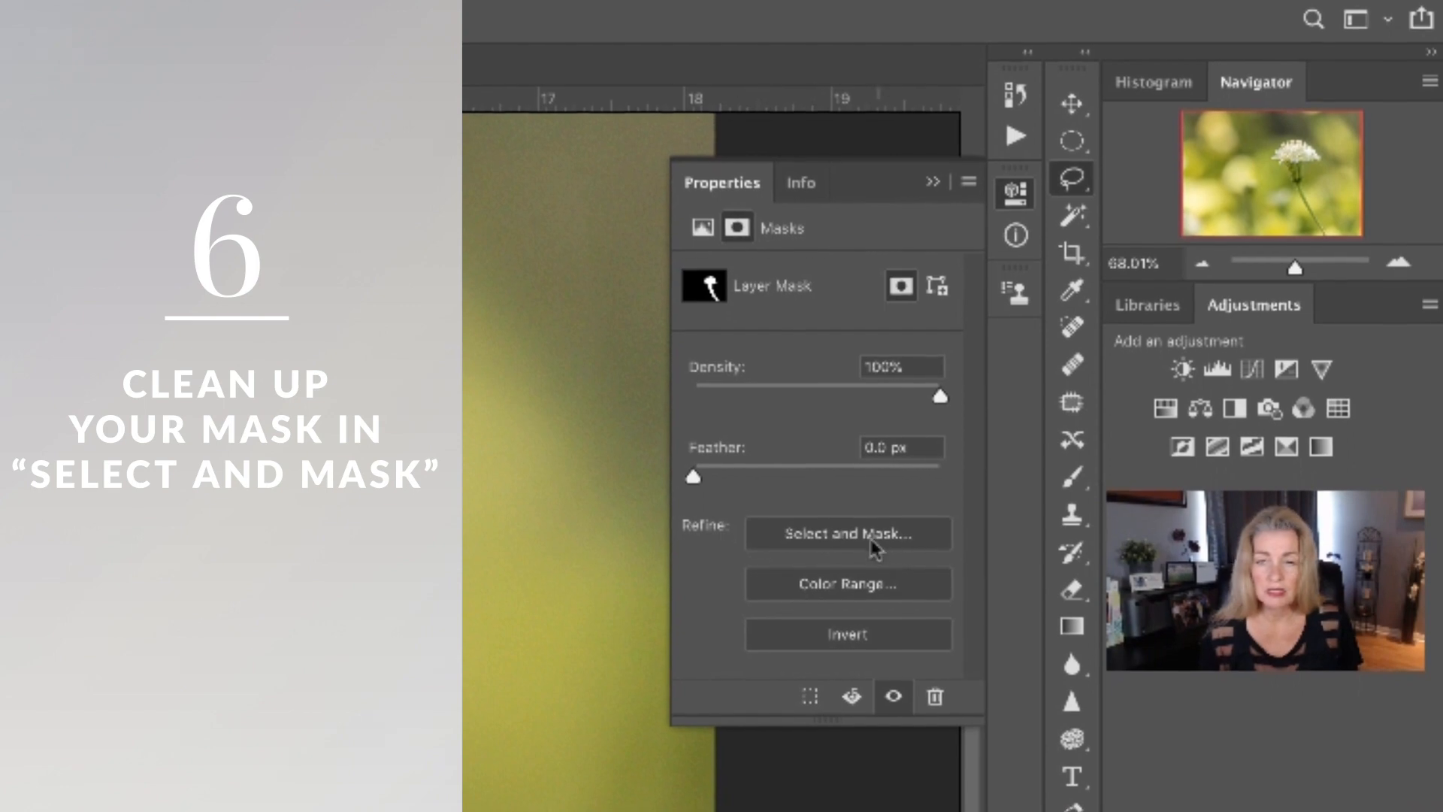
- Open the flower mask in Select and Mask and show the View mode choices
left_click(846, 533)
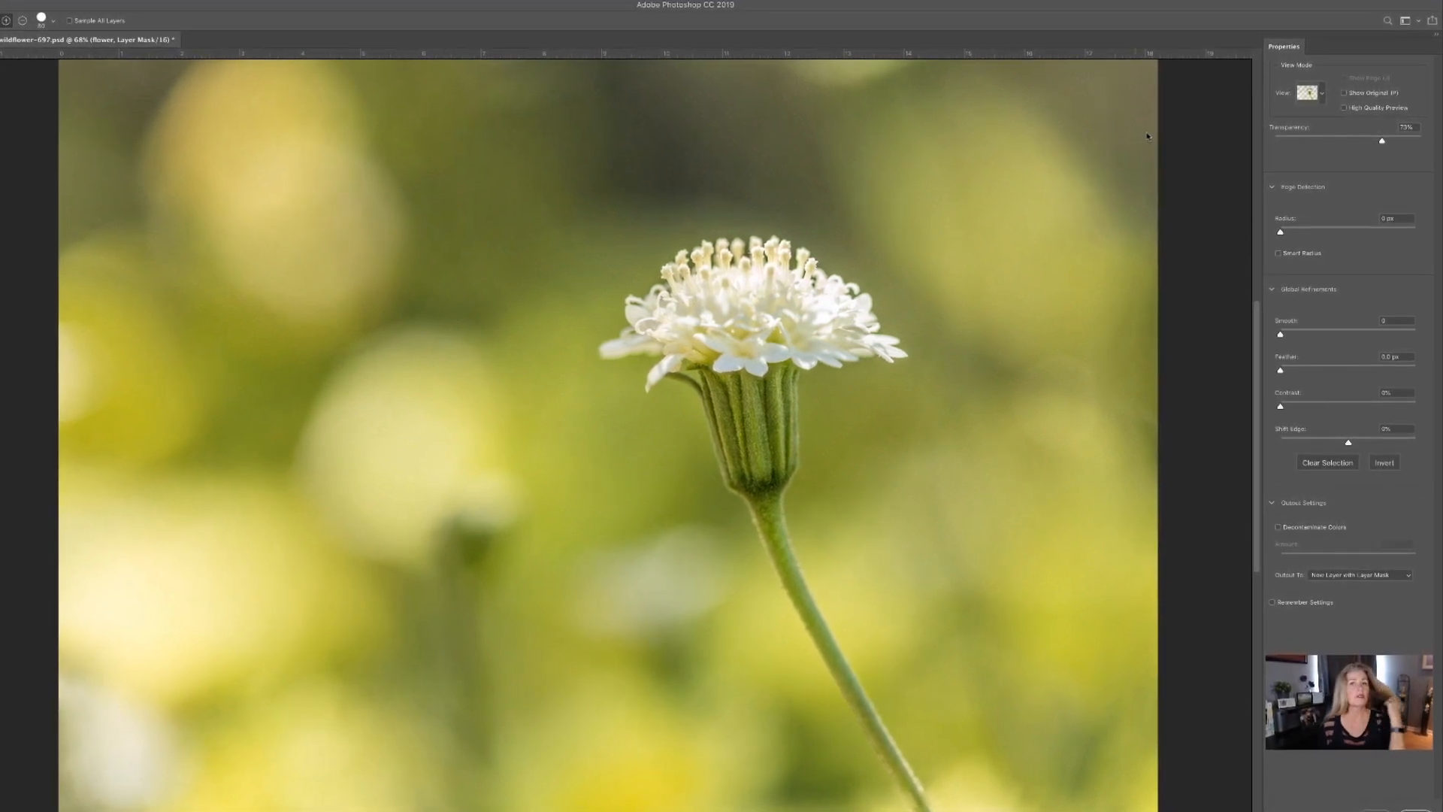
left_click(1309, 91)
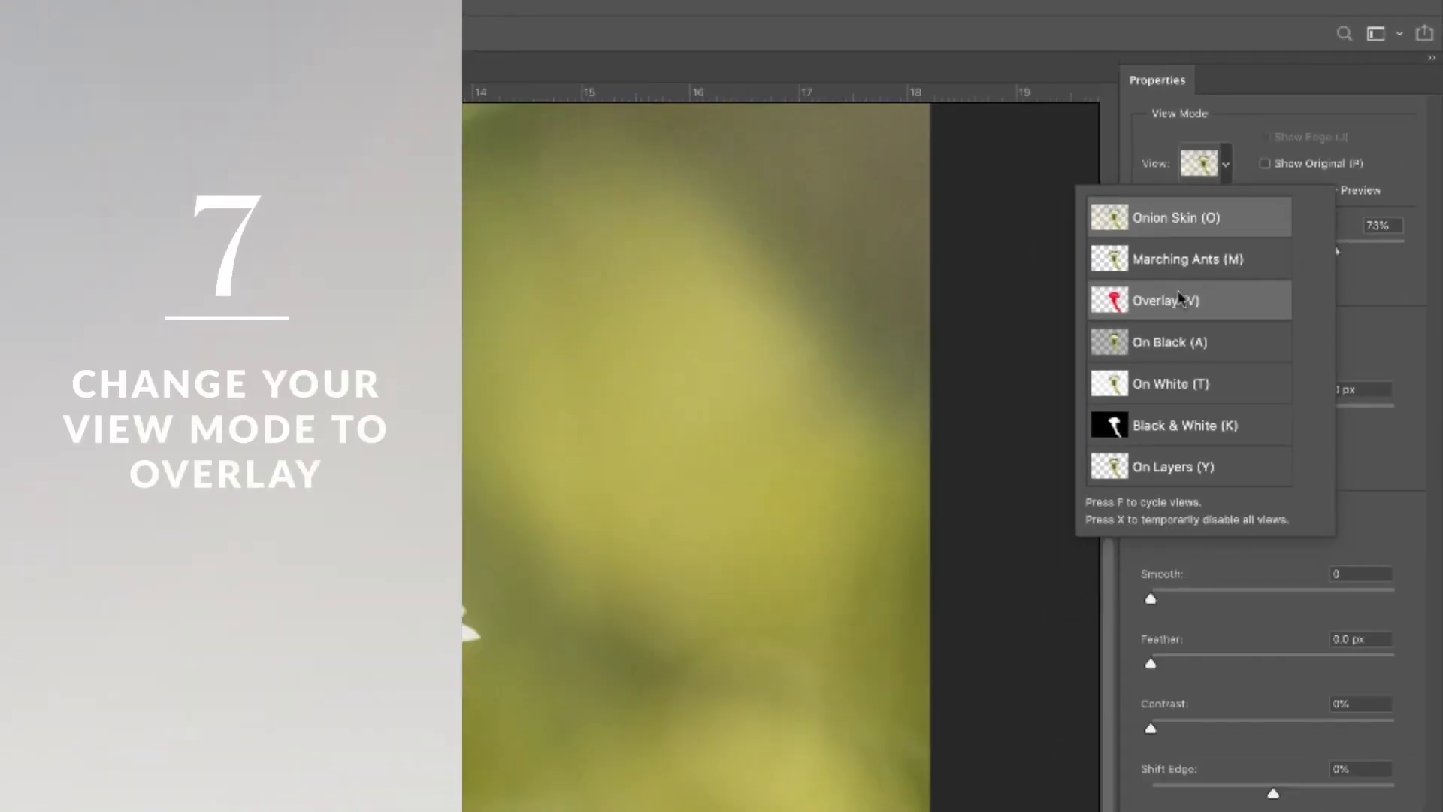
- Refine the mask in red Overlay view with about 4.3 px feather, outputting a new layer
left_click(1166, 300)
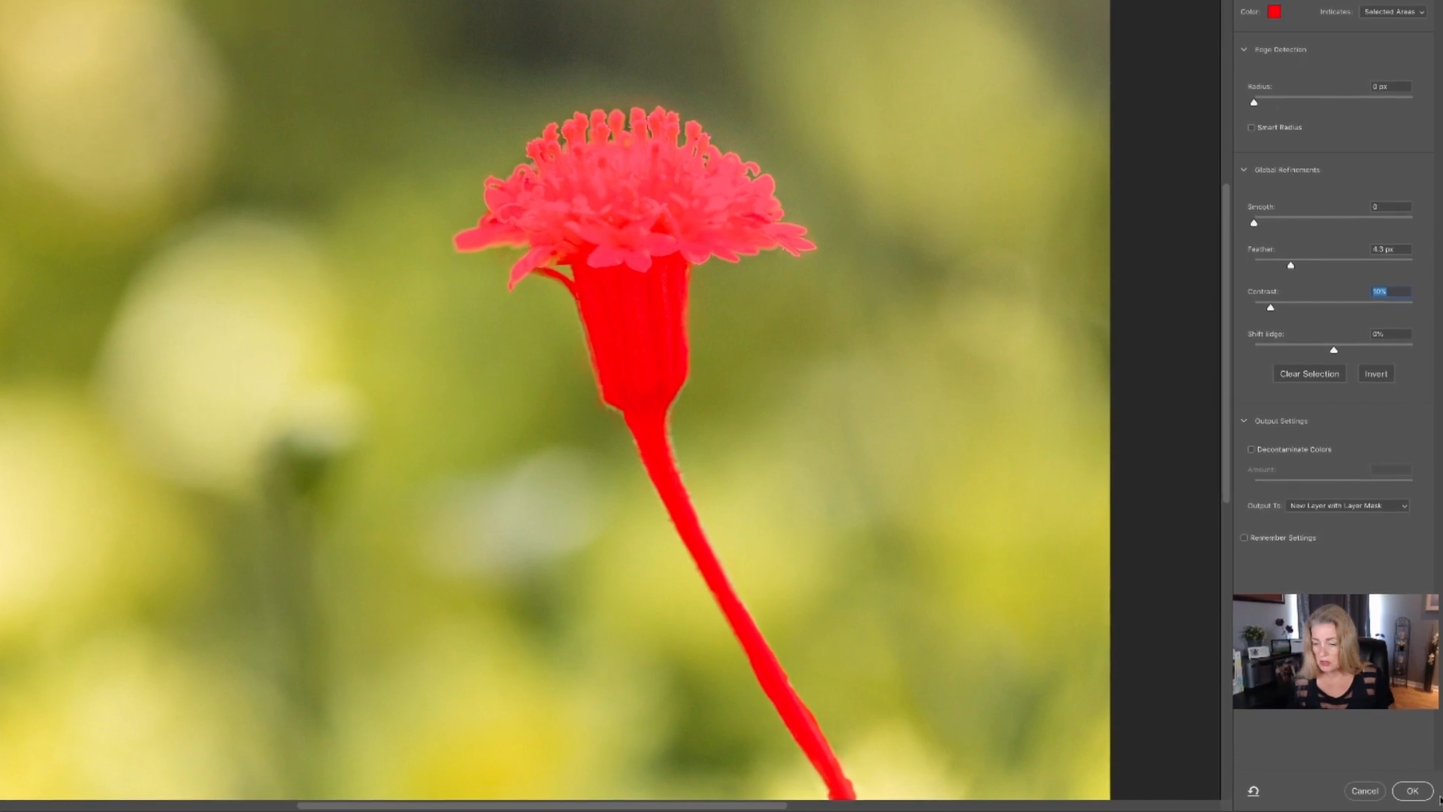
left_click(1412, 790)
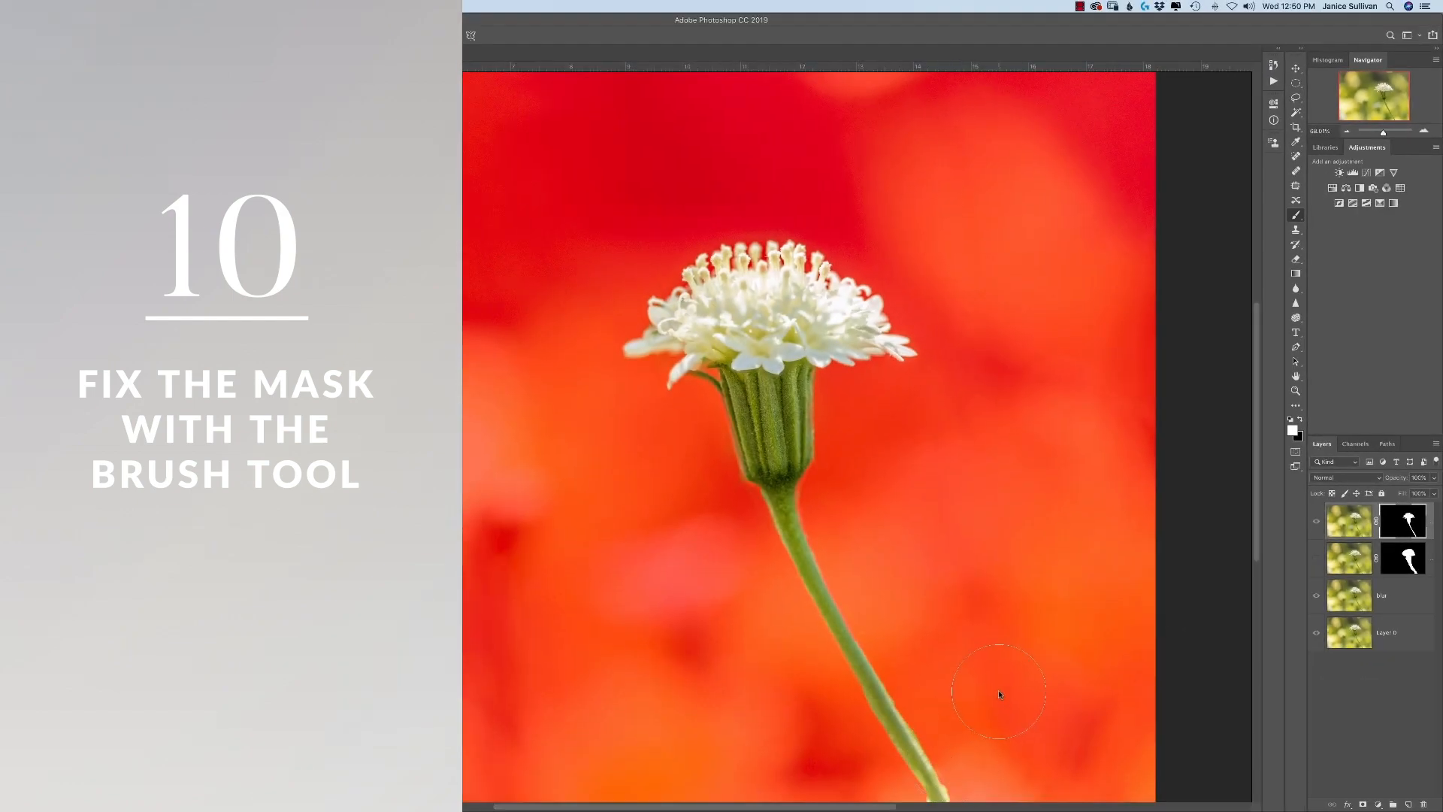
mouse_move(1073, 608)
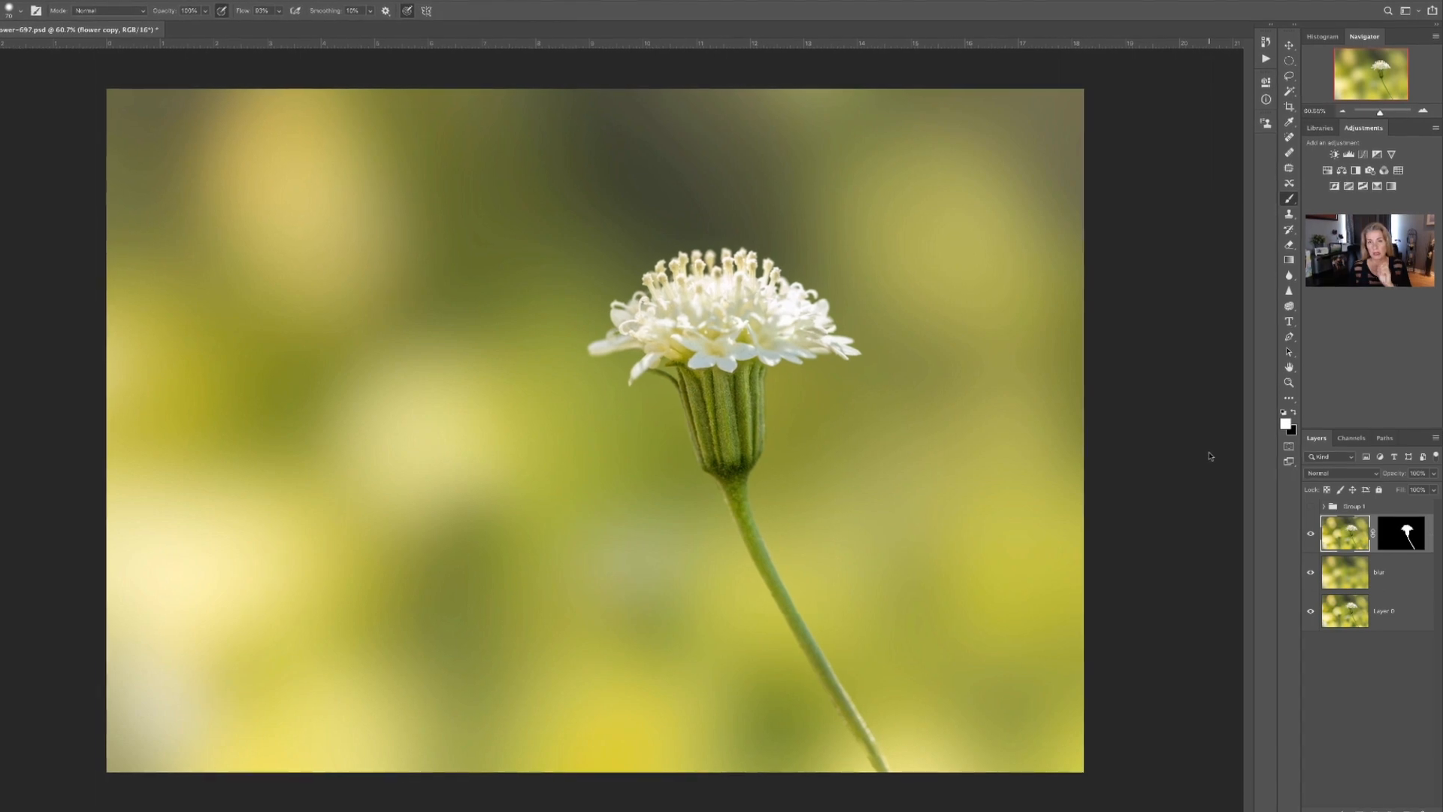
- Show only the masked flower copy layer, isolating the flower on transparency
left_click(1310, 571)
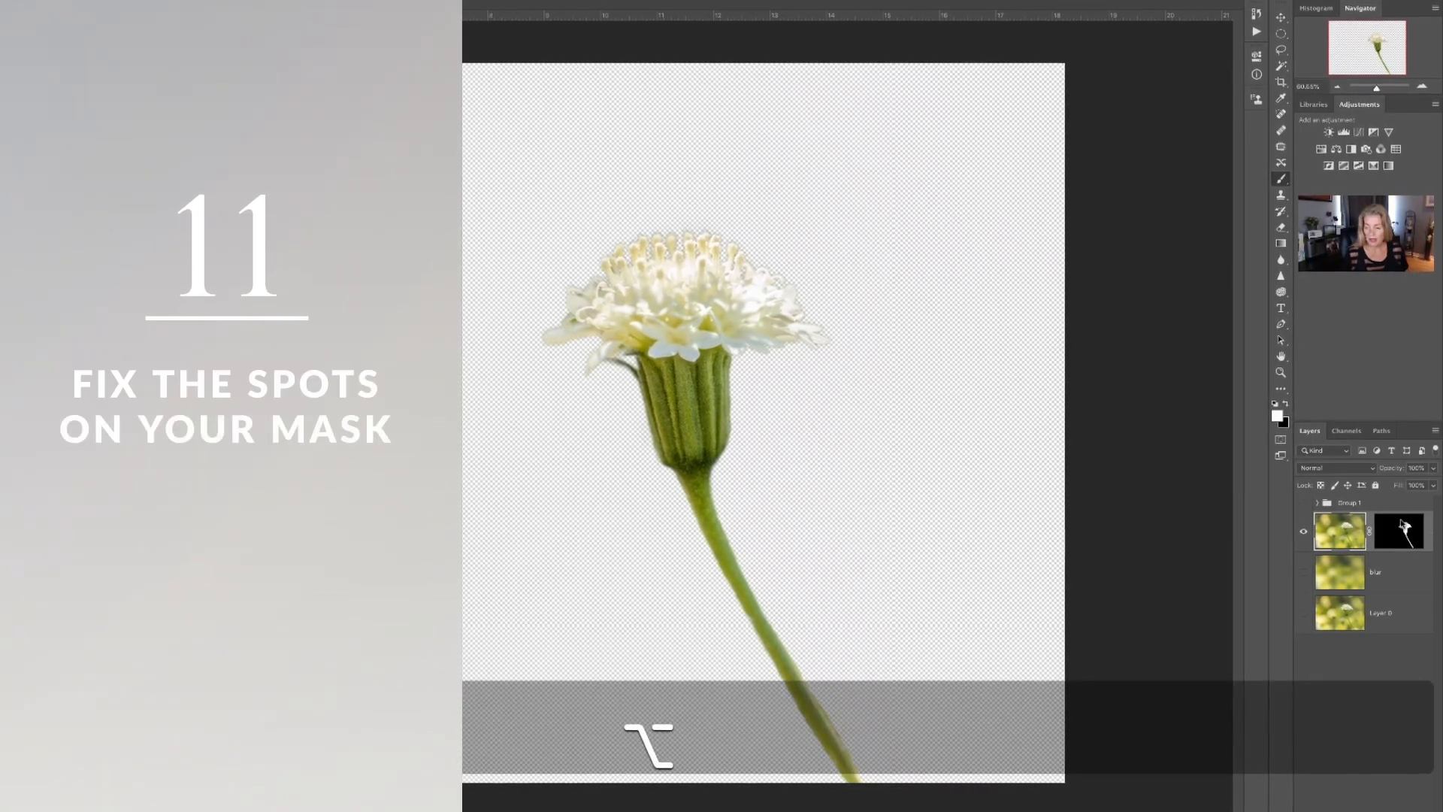
- View the flower copy's layer mask by itself to check for stray spots
left_click(1398, 532)
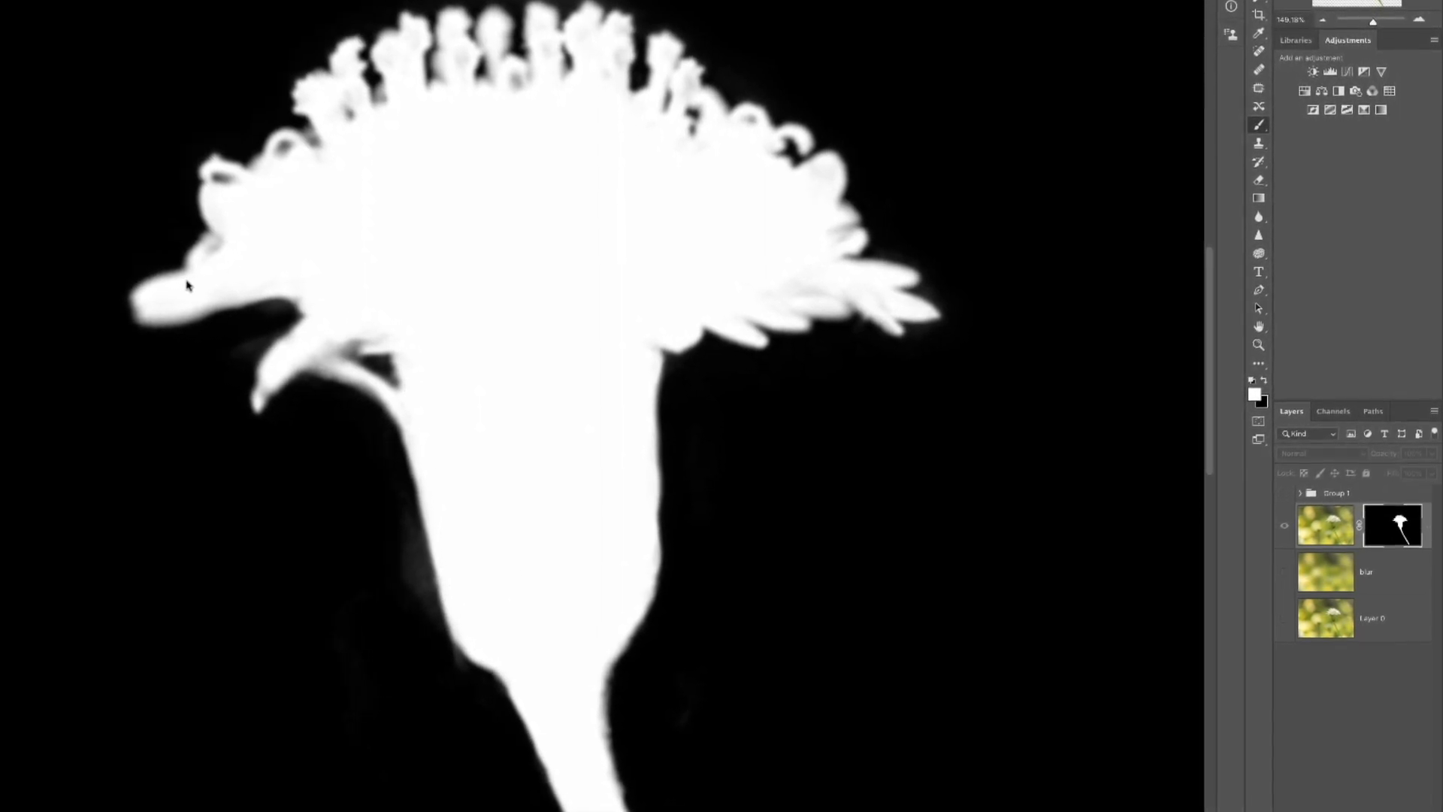
key("space")
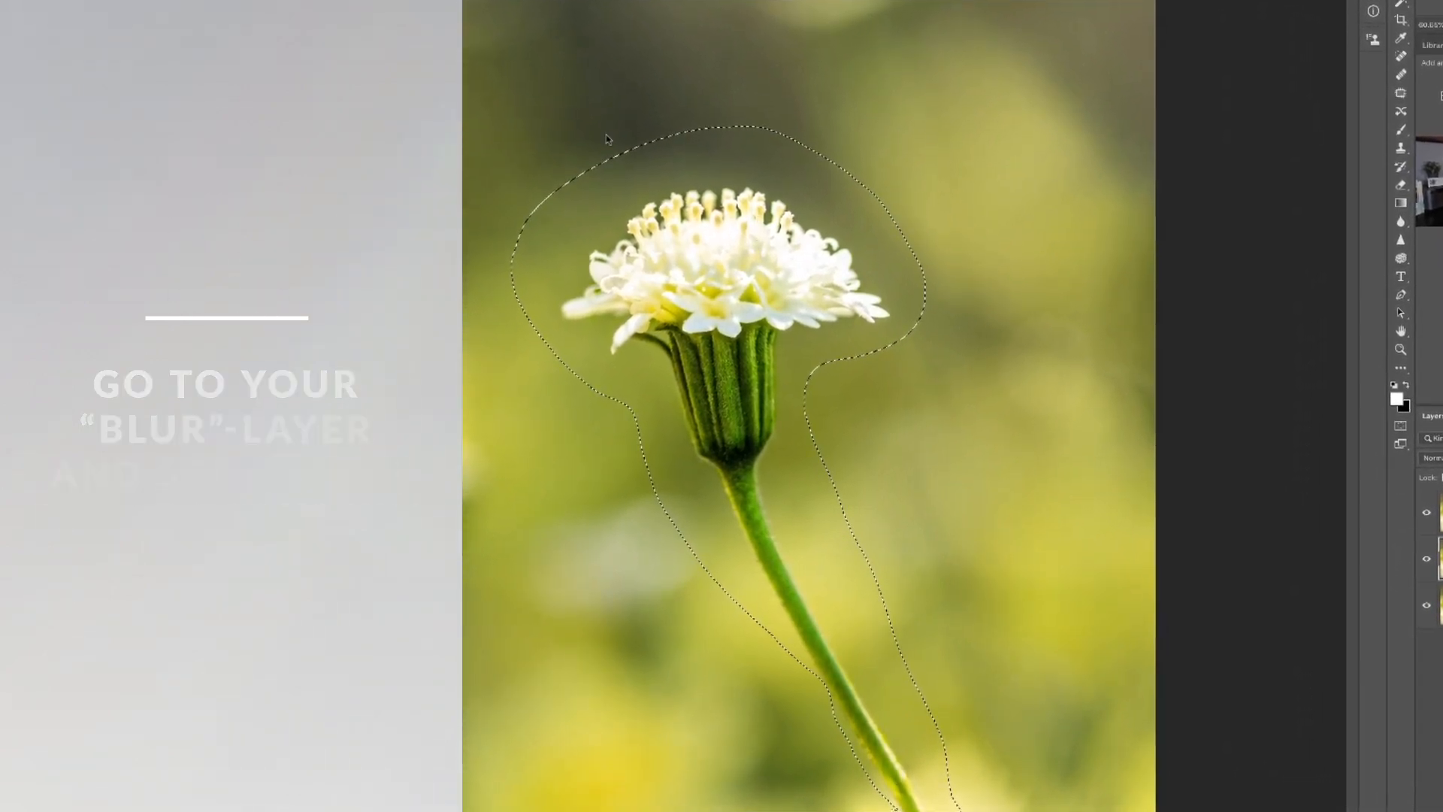
- Content-Aware Fill the selection on the blur layer to erase the flower and stem
left_click(553, 17)
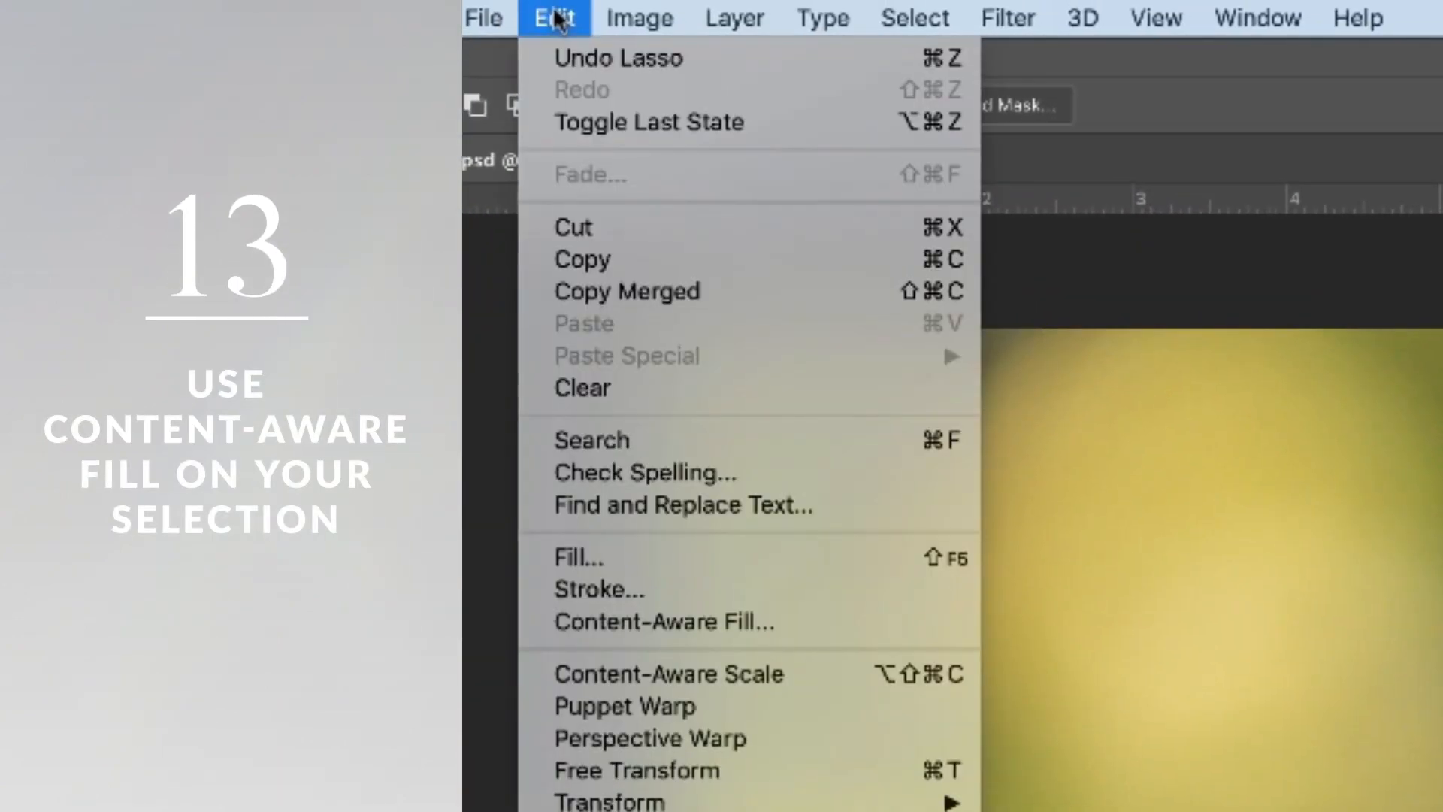
mouse_move(620, 291)
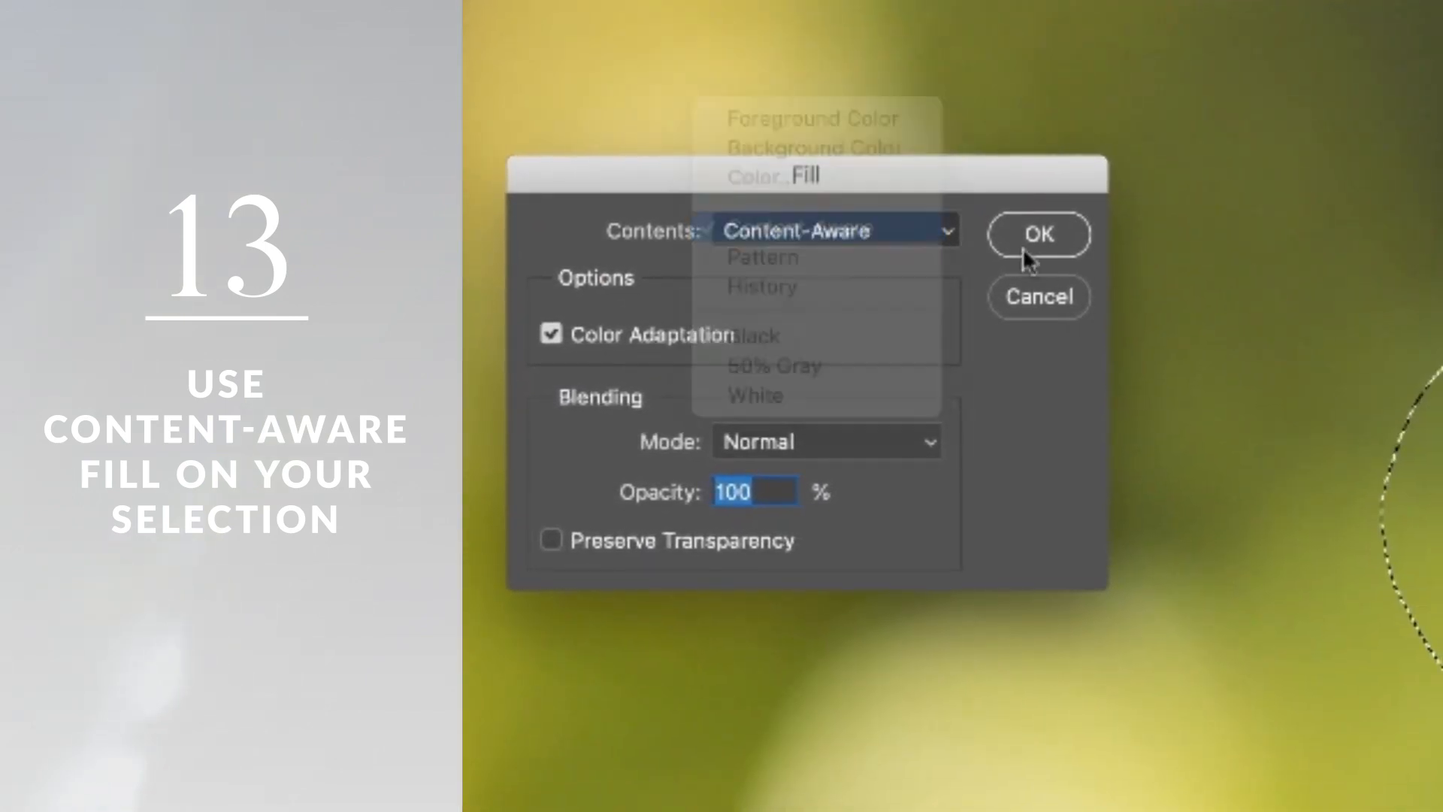
left_click(1037, 234)
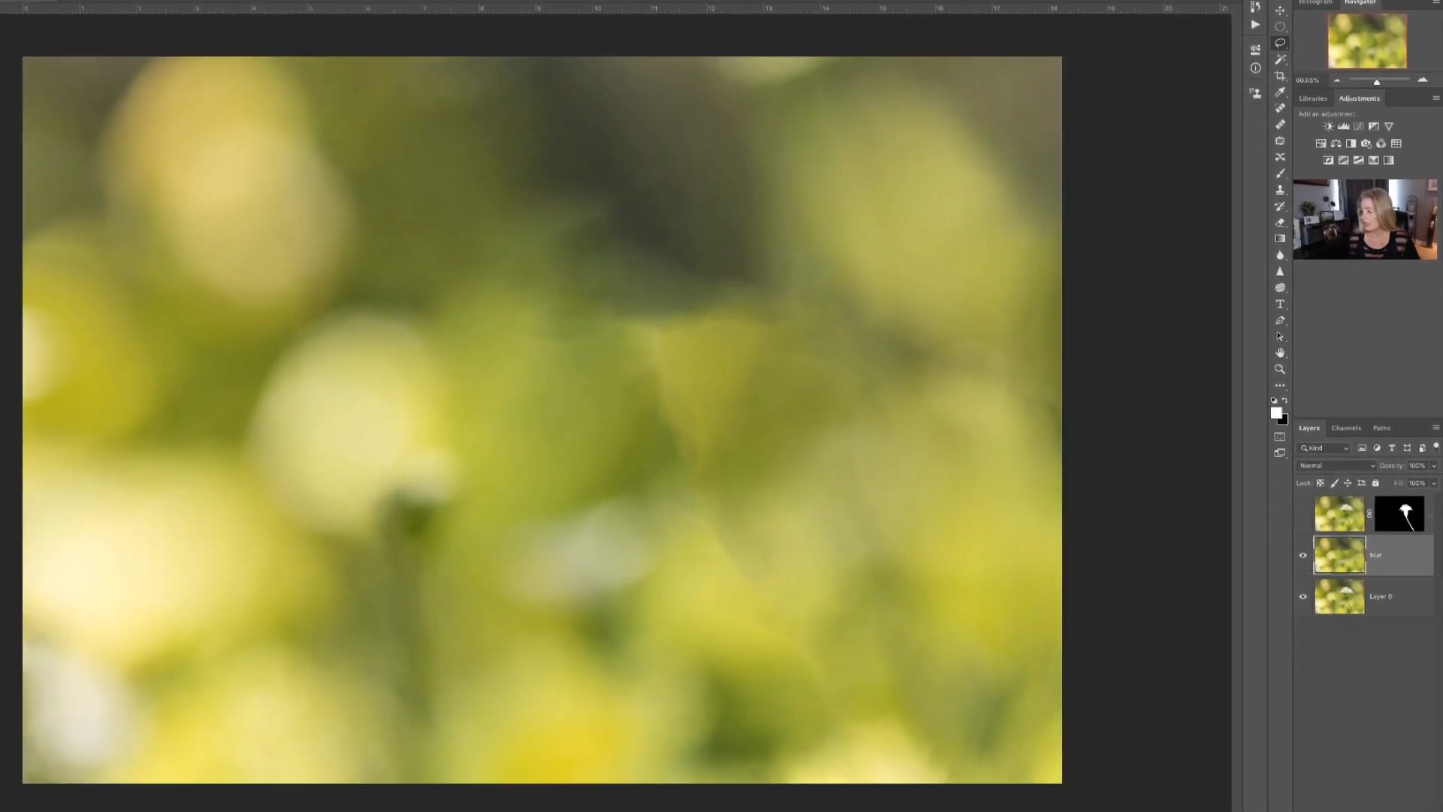
- Deselect and preview a large-radius Gaussian Blur on the blur layer
key("Tab")
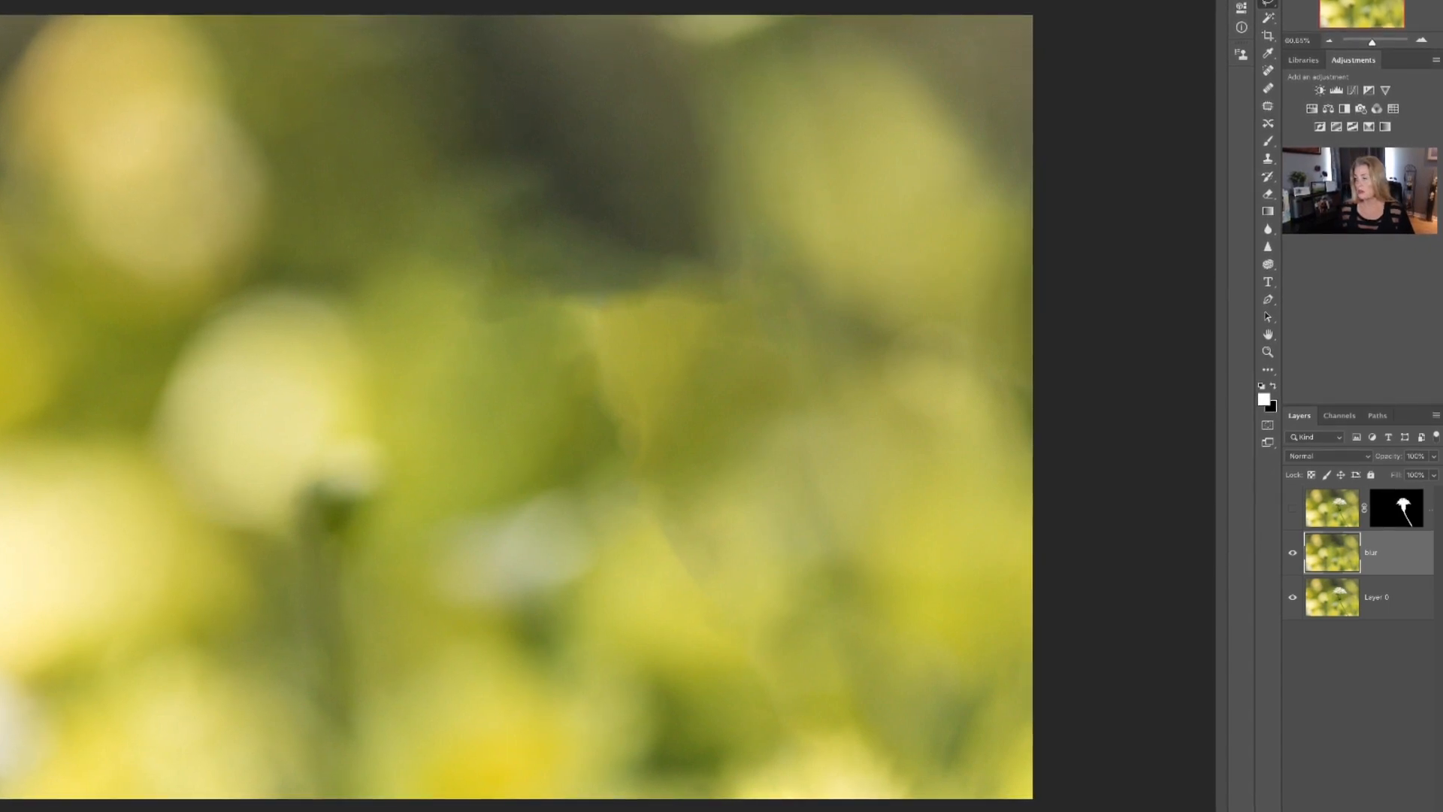
left_click(753, 17)
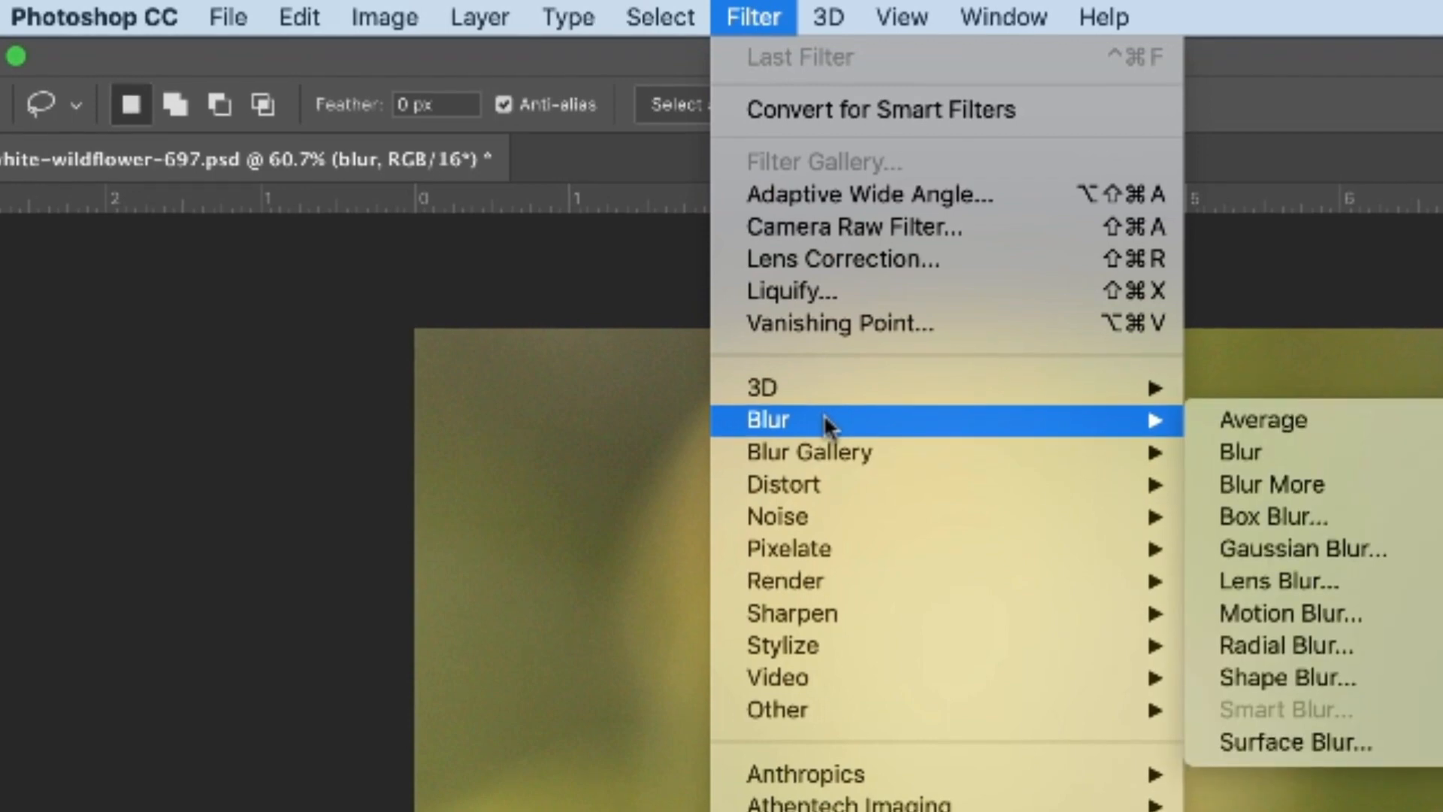
mouse_move(810, 454)
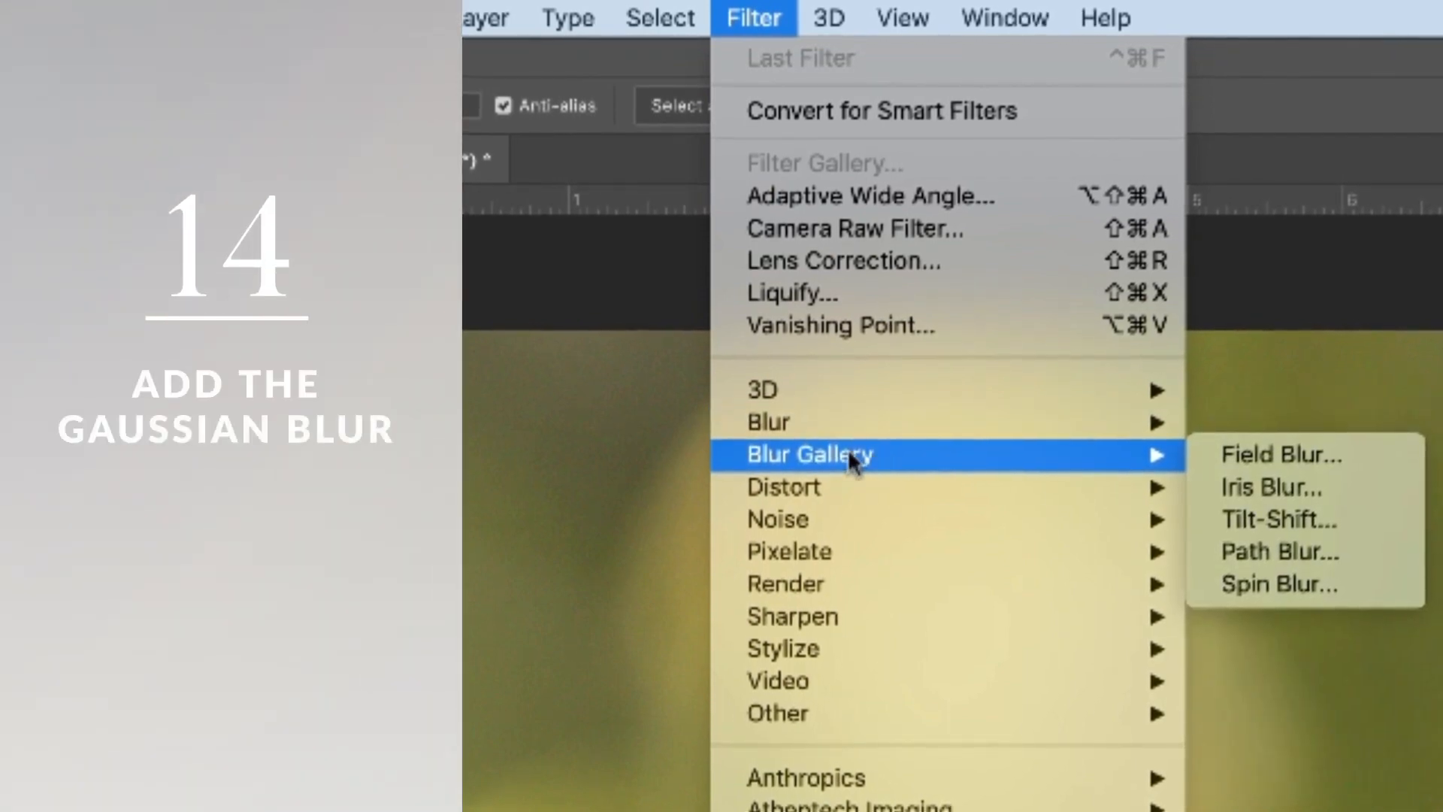
mouse_move(900, 422)
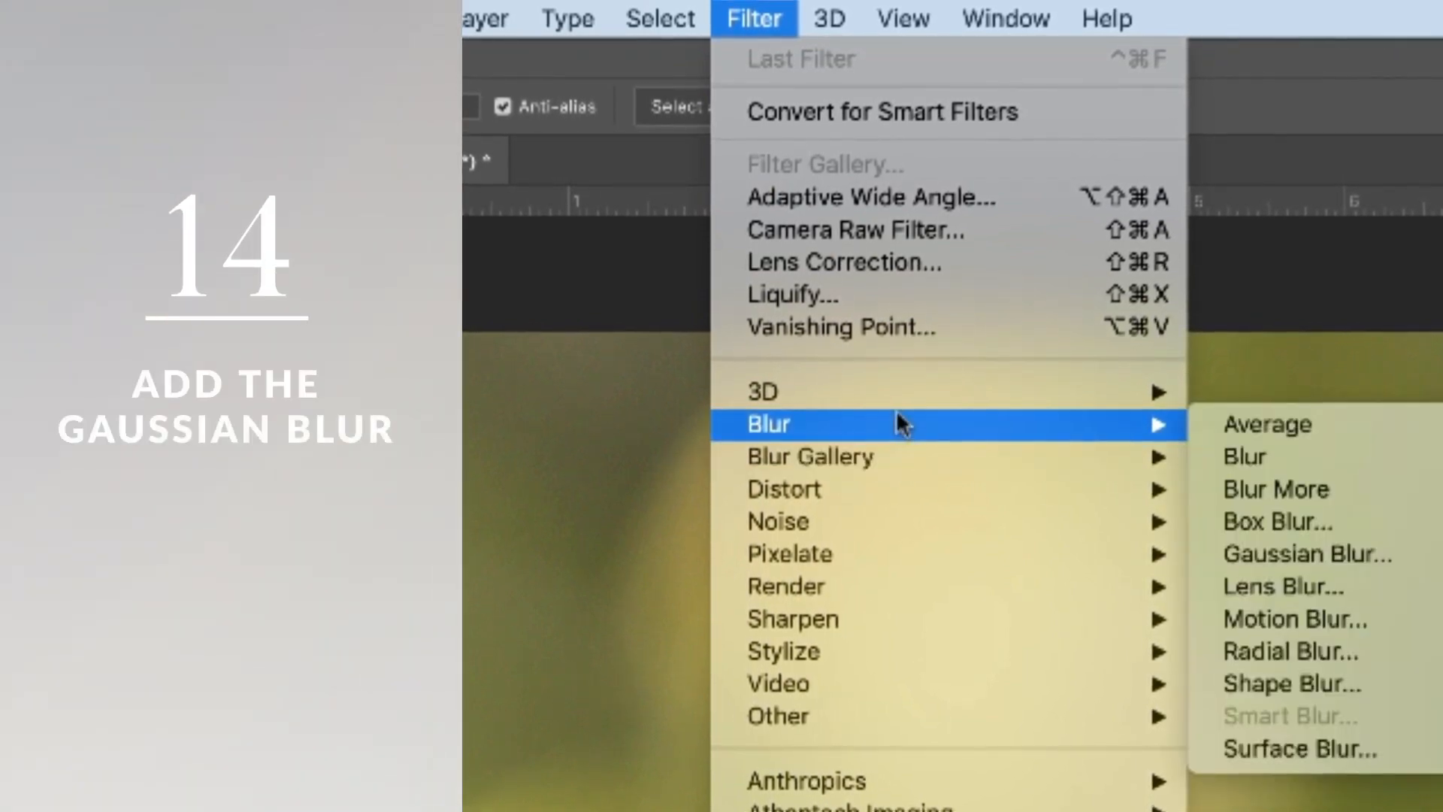
left_click(1307, 554)
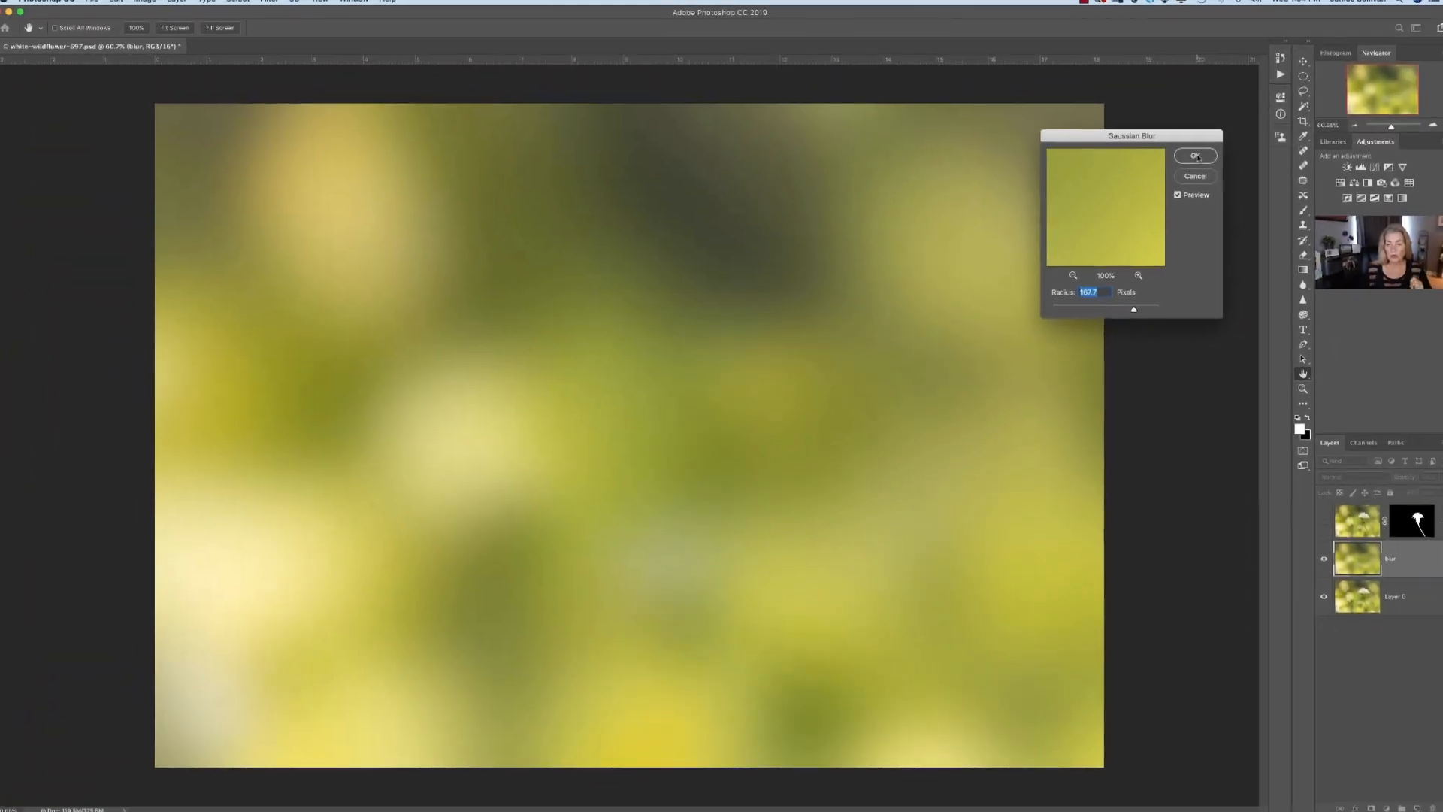
- Commit the Gaussian Blur and toggle the flower layer's visibility to compare
left_click(1196, 154)
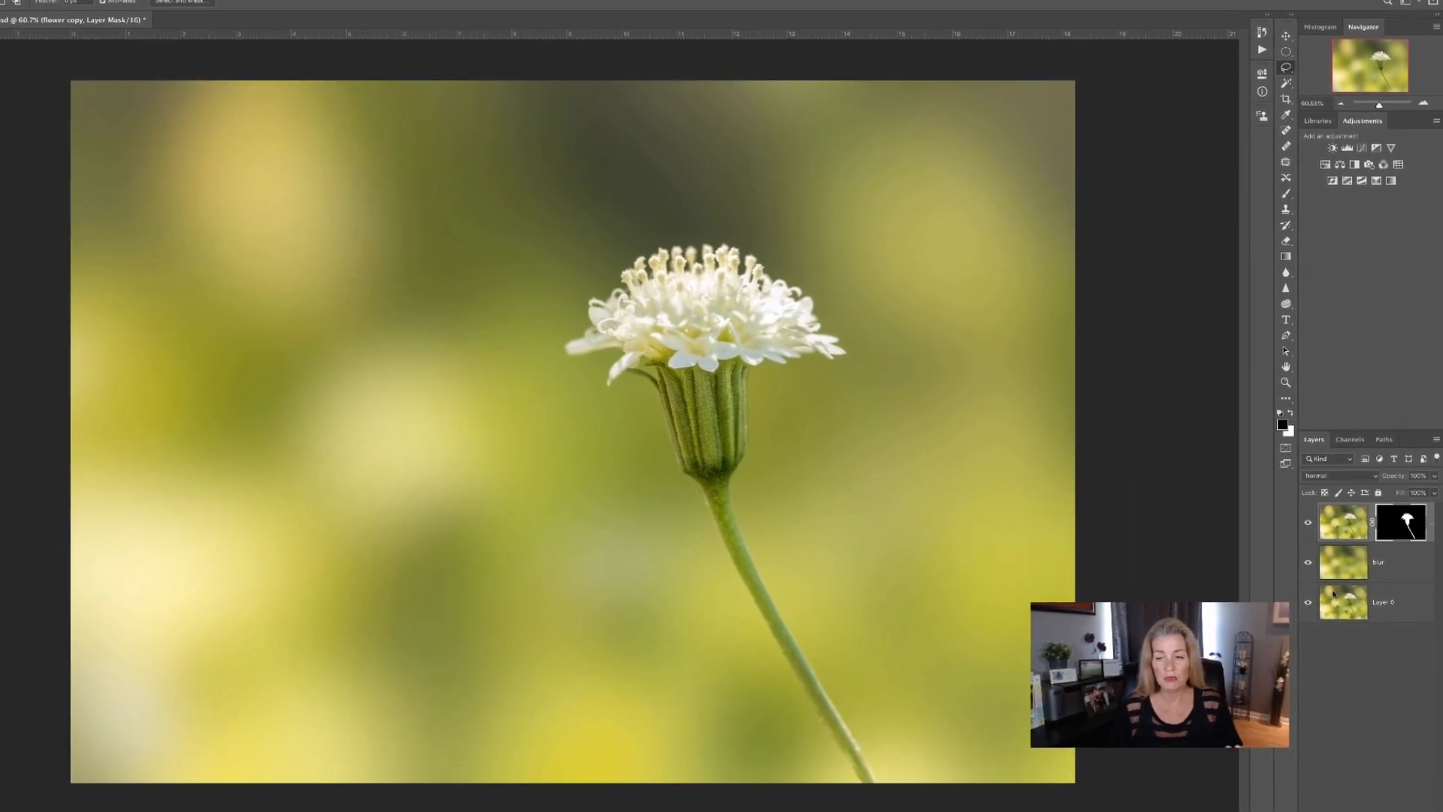
key("cmd")
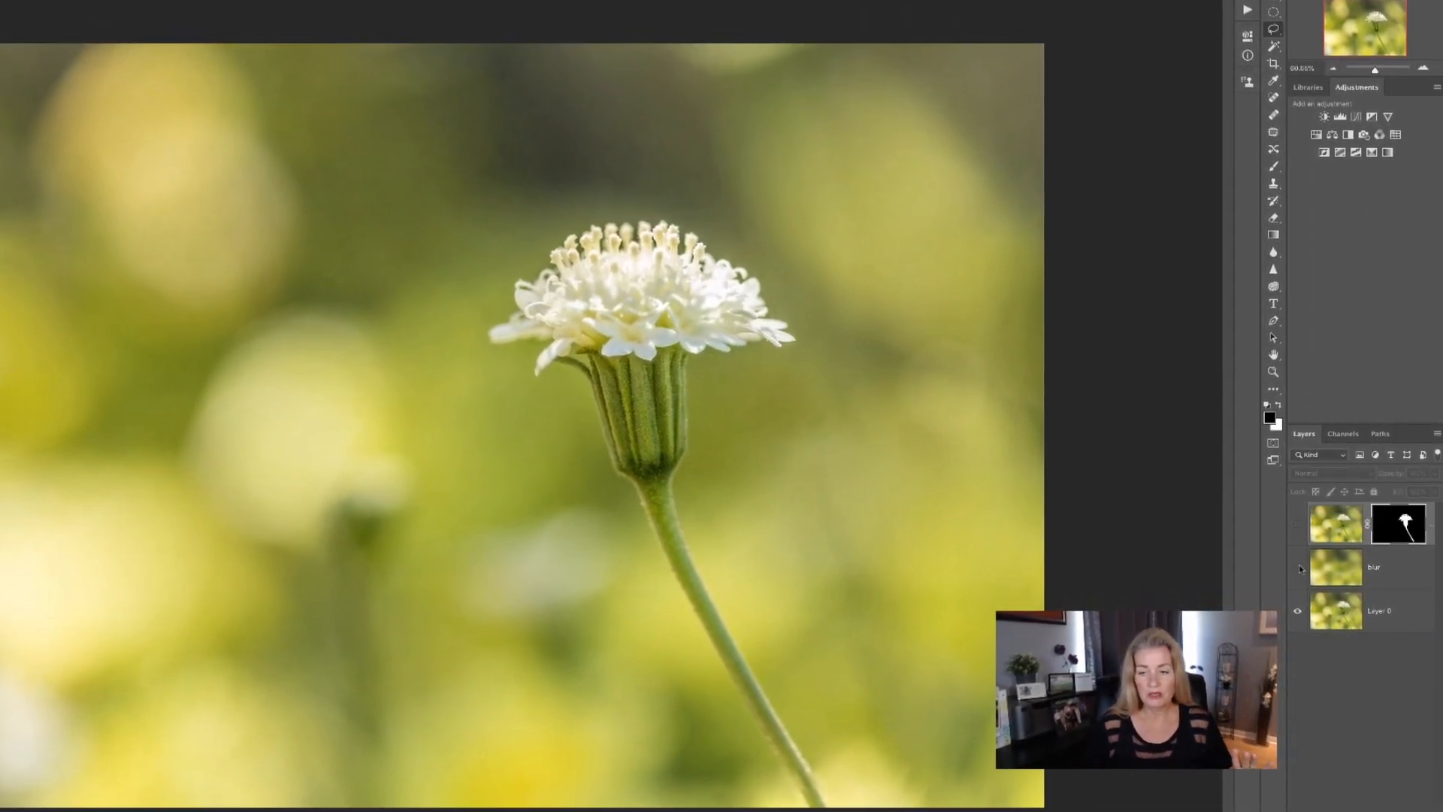
left_click(1298, 524)
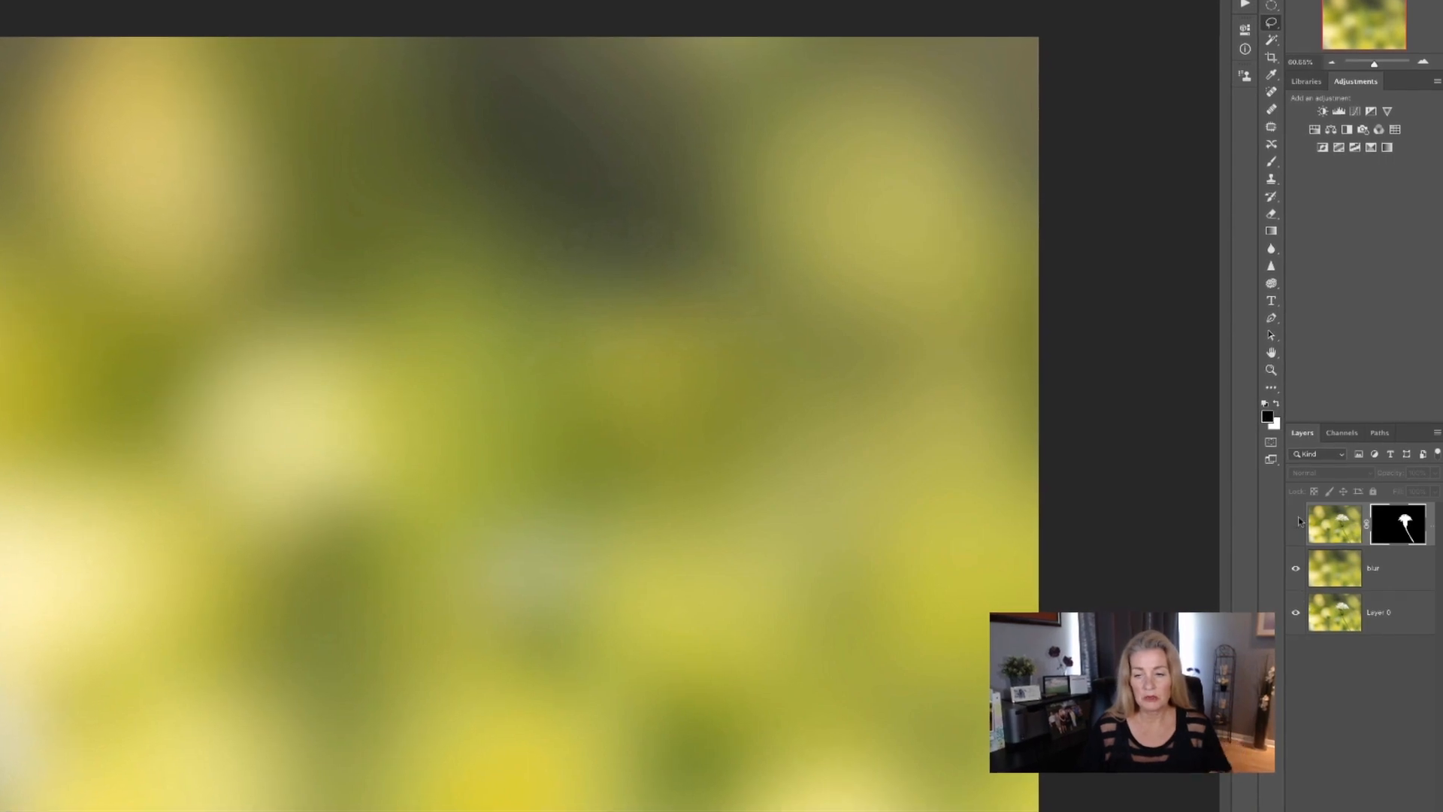
left_click(1296, 525)
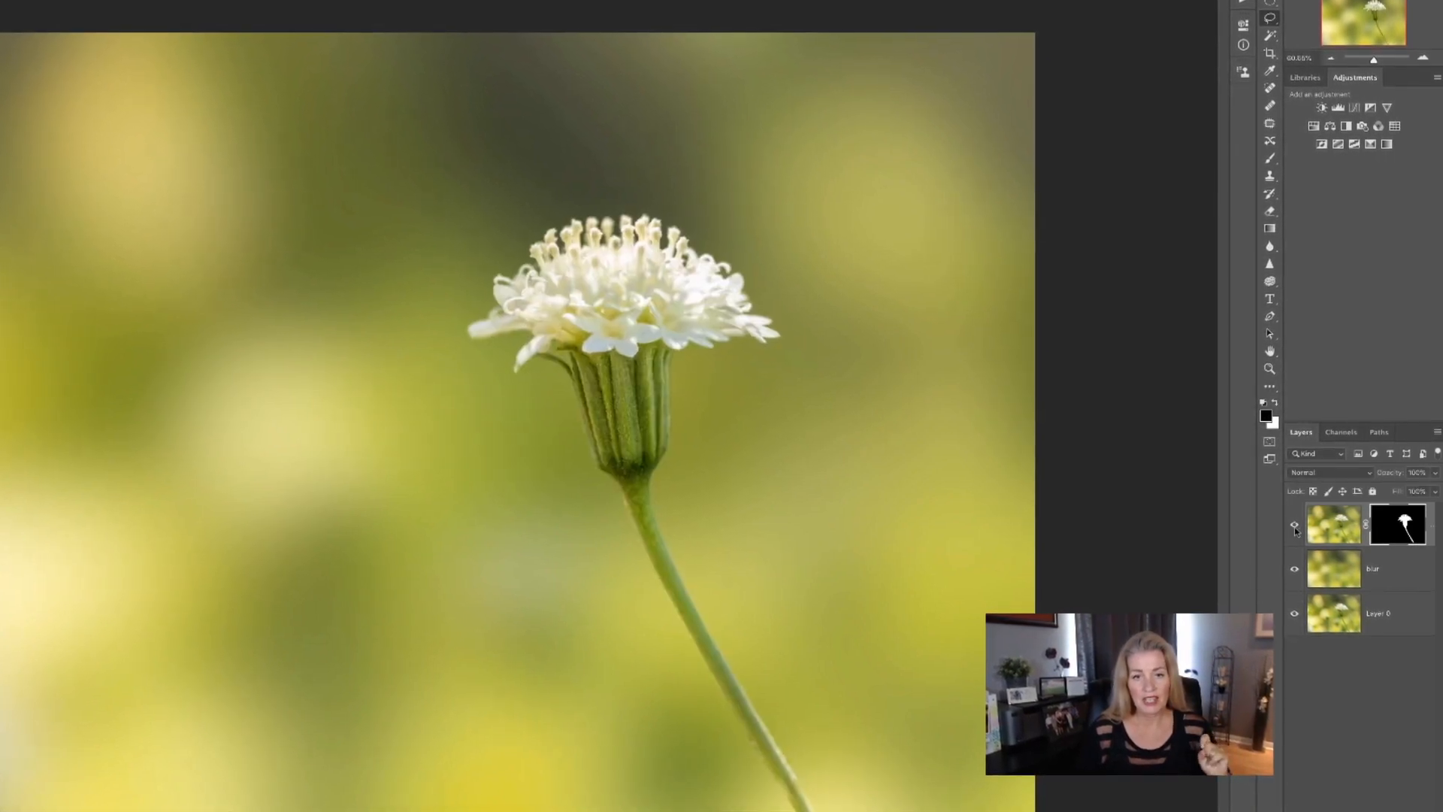